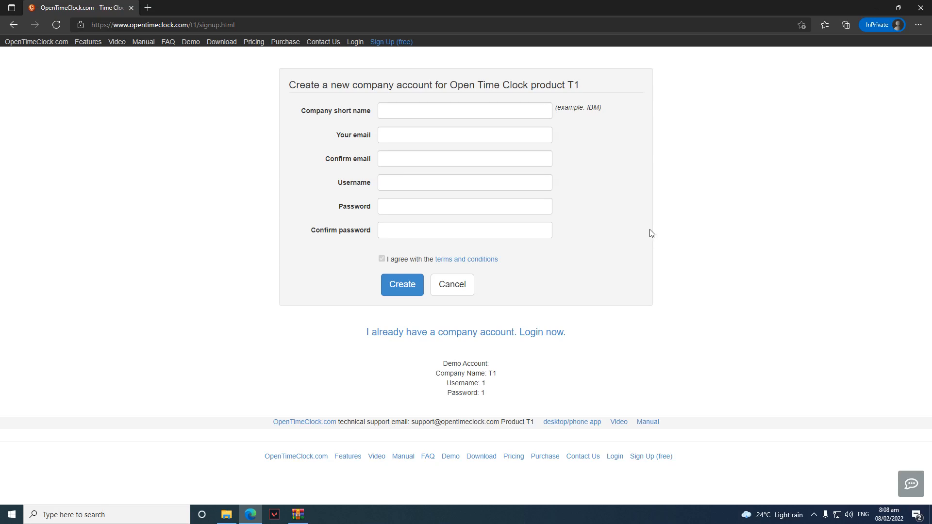
mouse_move(634, 209)
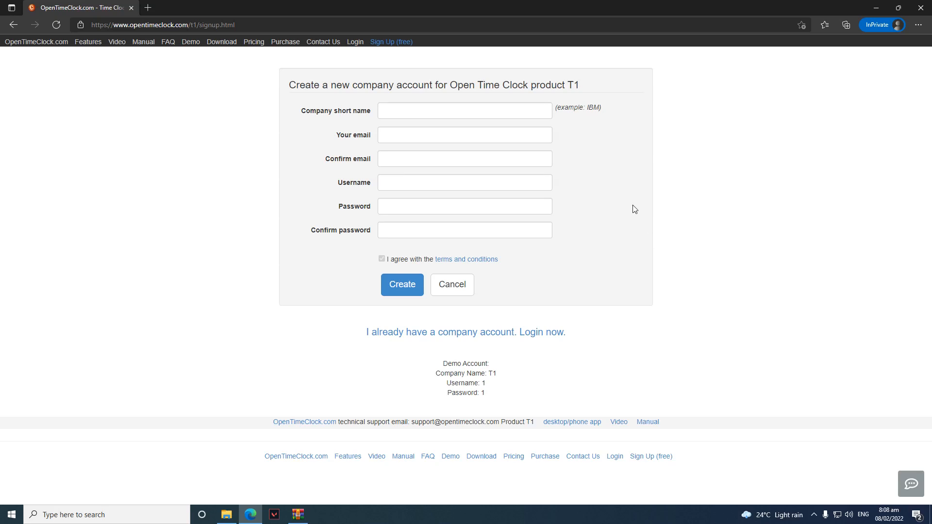
mouse_move(626, 208)
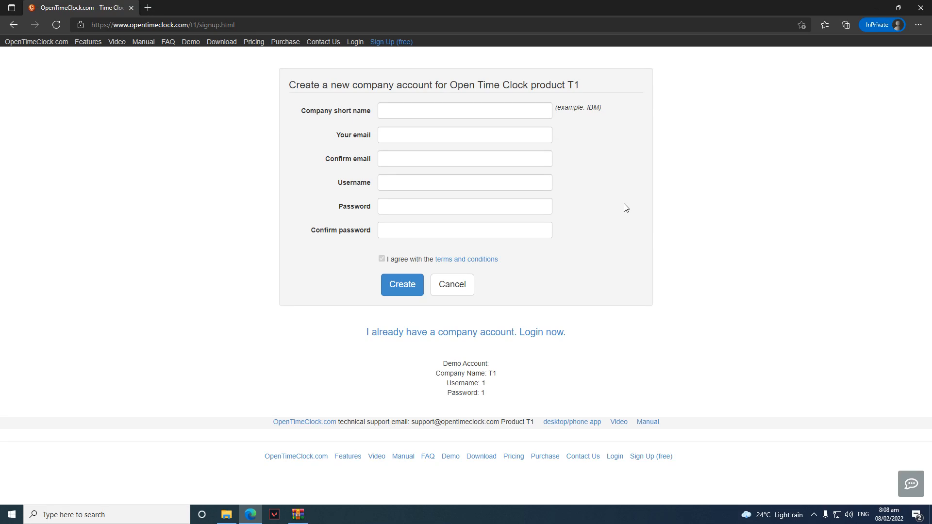
mouse_move(620, 208)
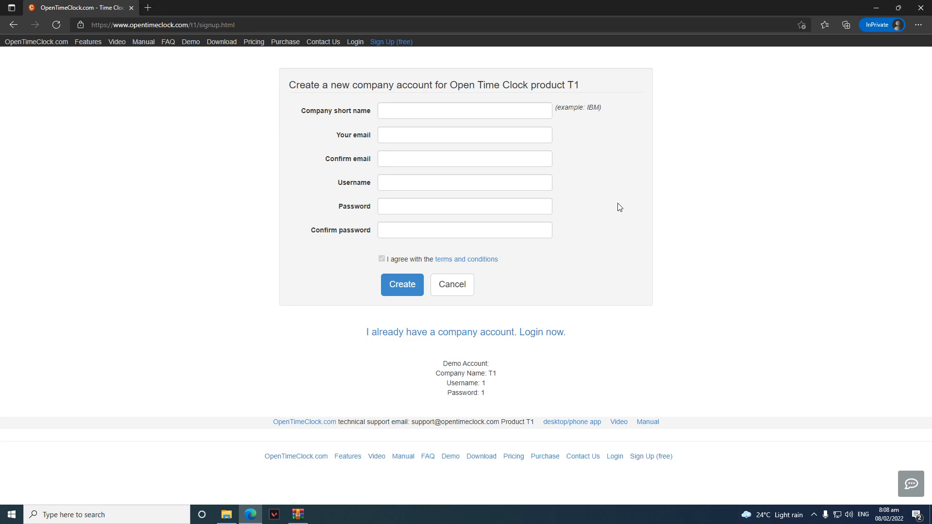
Step: Open the OpenTimeClock.com homepage in a new browser tab from the top navigation
left_click(464, 111)
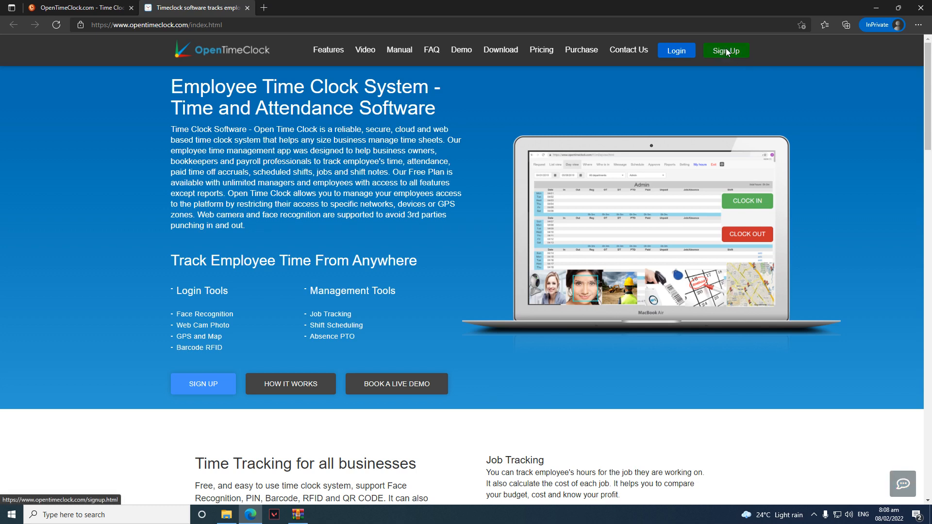
left_click(727, 51)
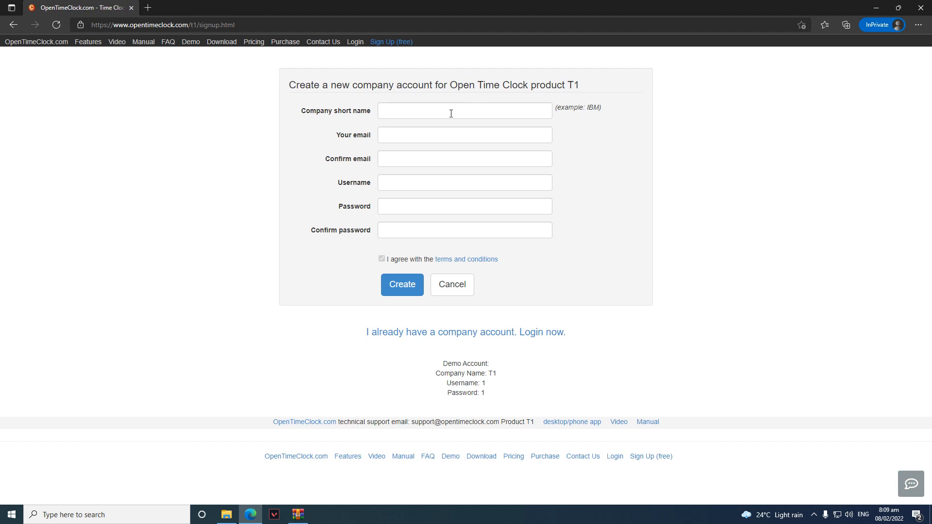
type("TestOTC")
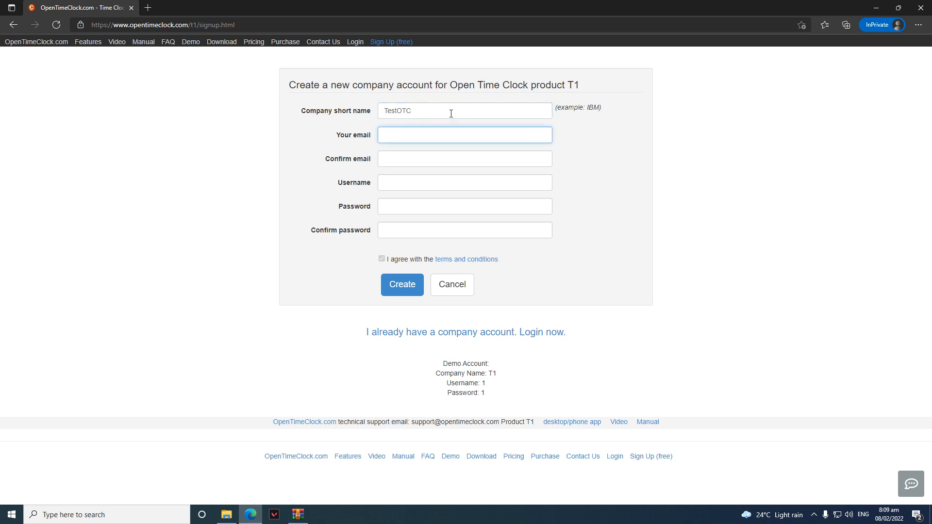
type("testotc@test.com")
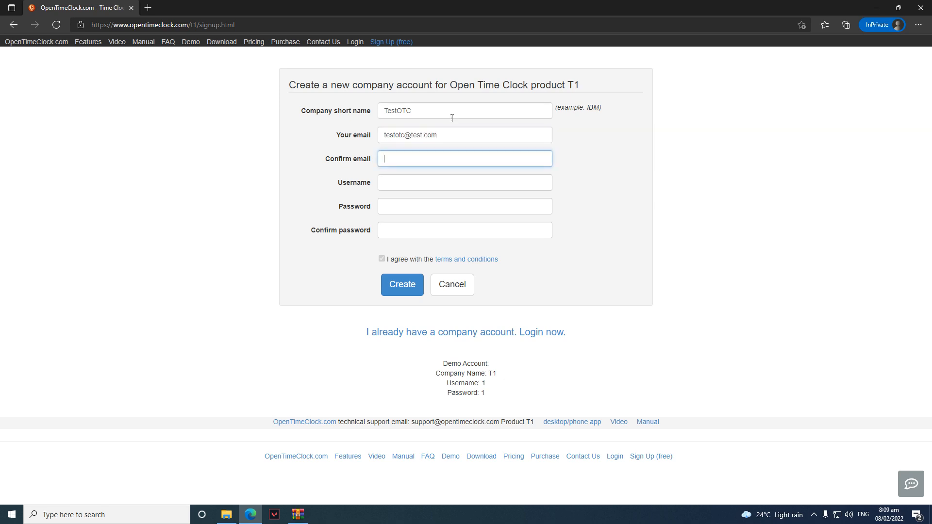
type("testotc@test.com")
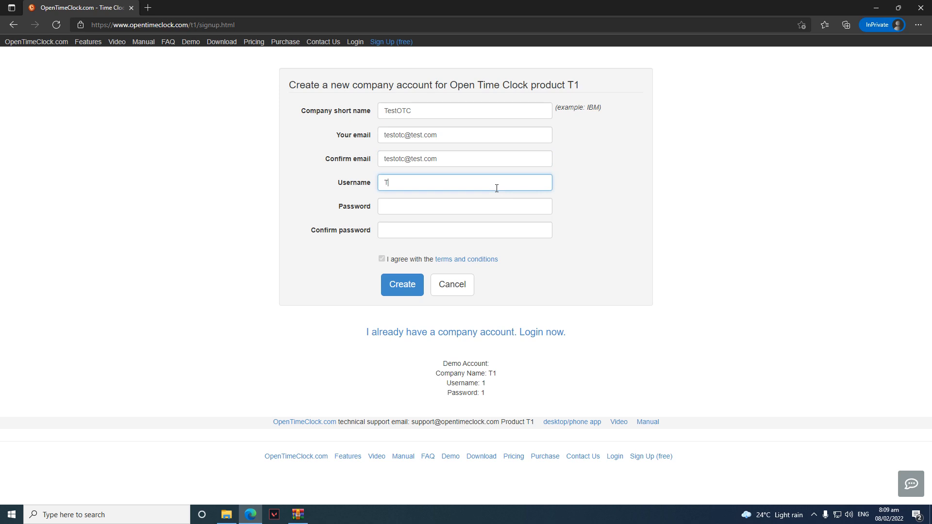
type("Test Admin")
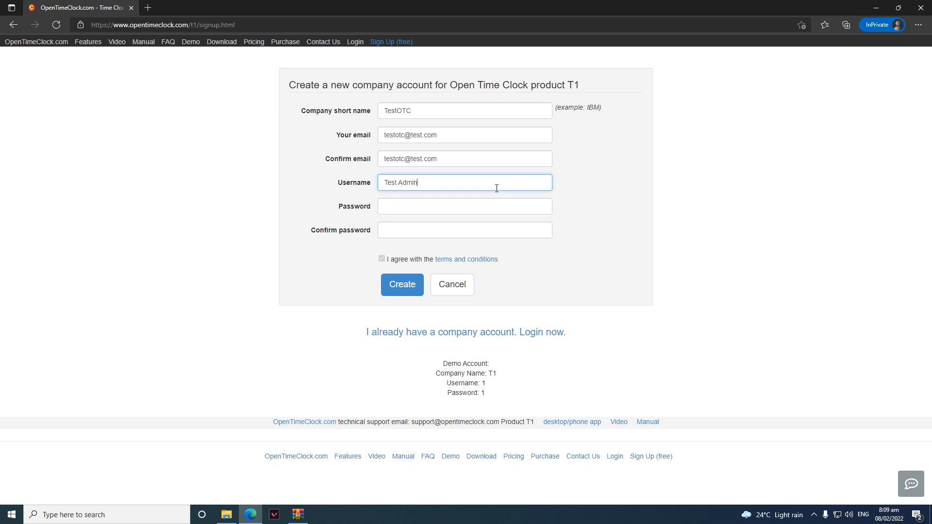
type("password")
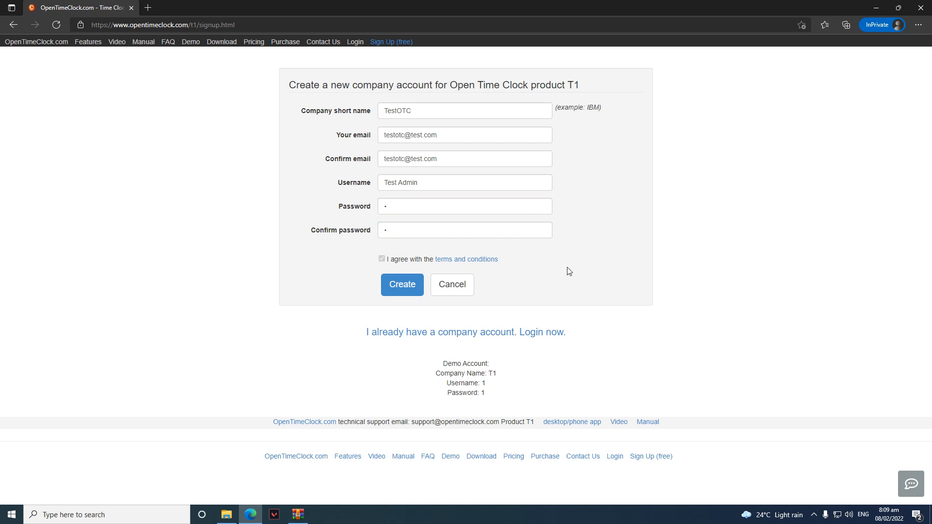
mouse_move(373, 269)
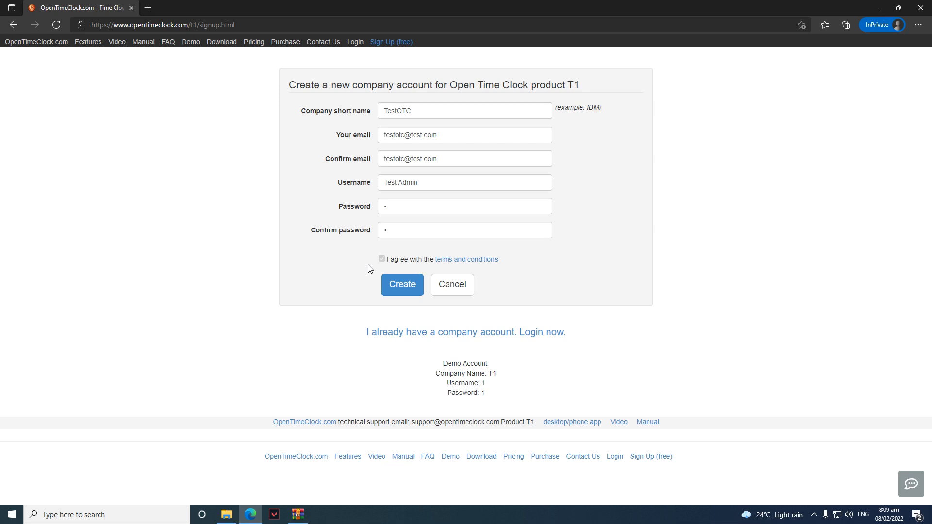
mouse_move(377, 264)
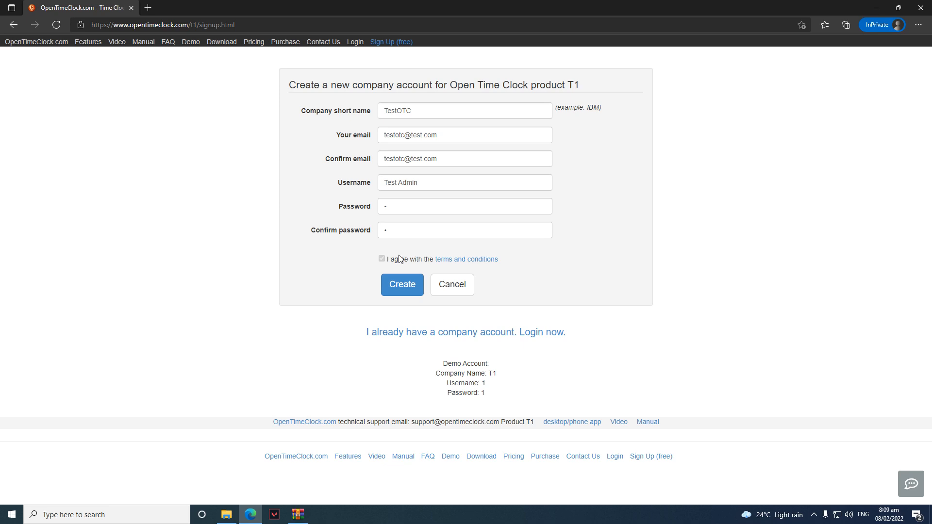
left_click(467, 259)
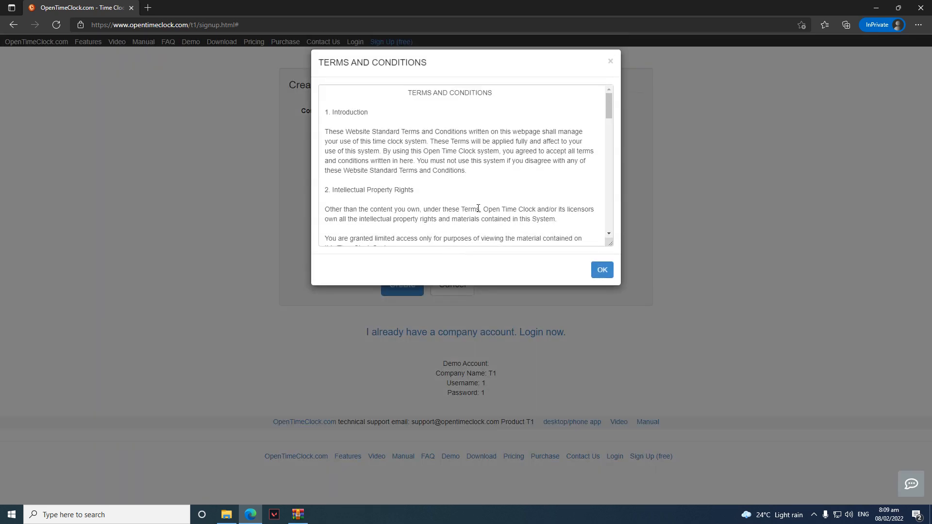
scroll("down", 3)
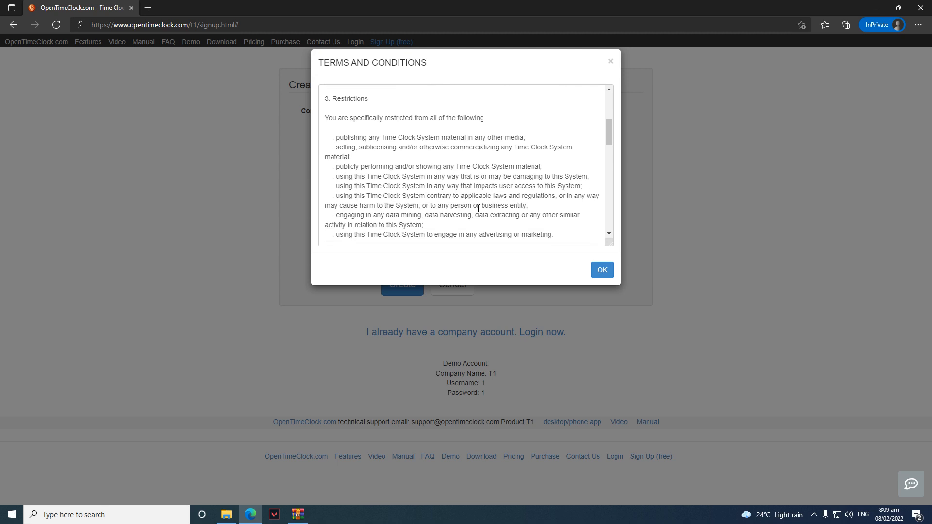
scroll("down", 3)
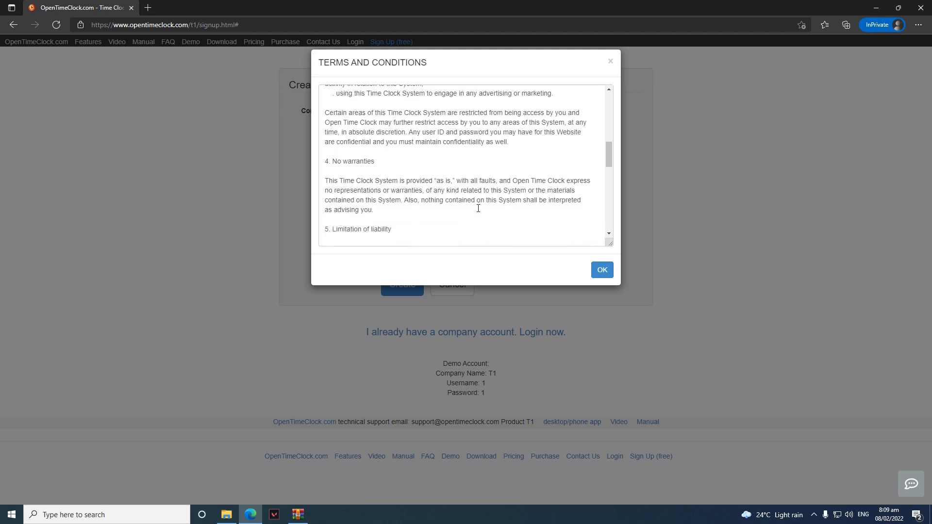
scroll("down", 3)
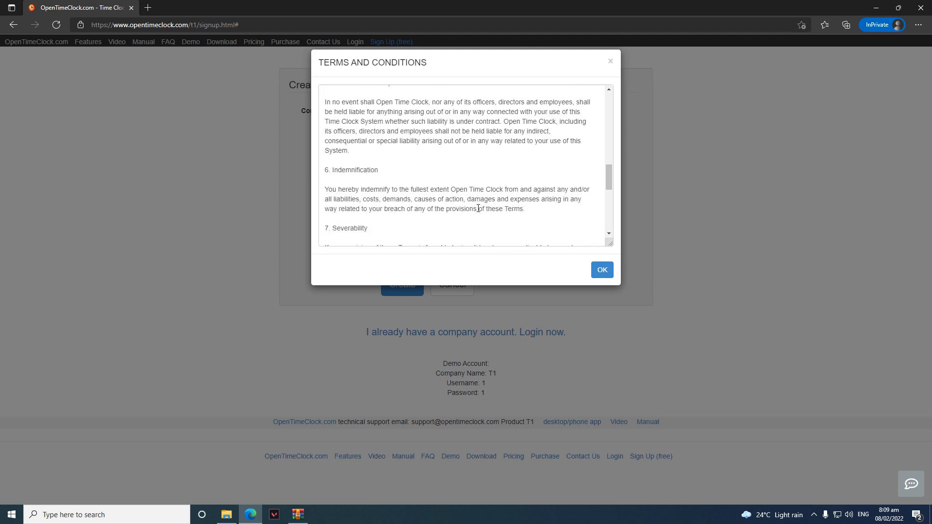
scroll("down", 3)
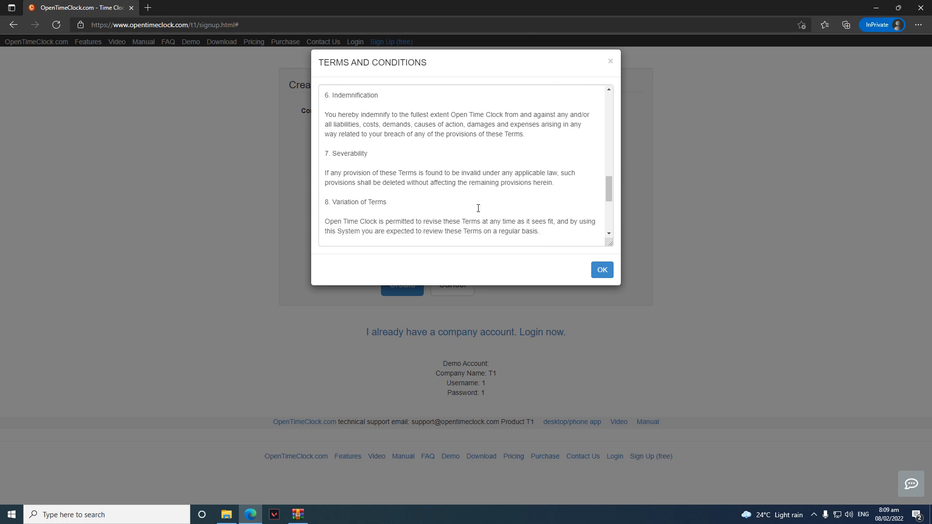
scroll("down", 3)
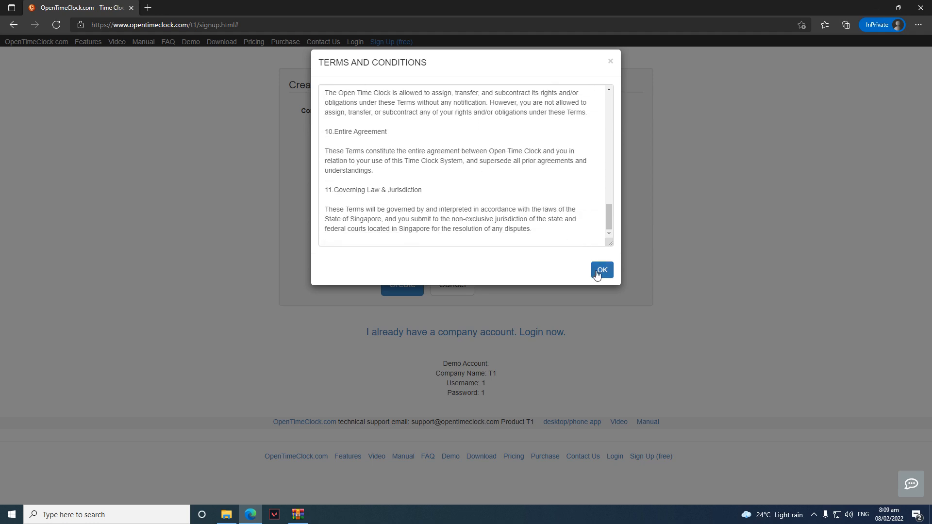
left_click(601, 271)
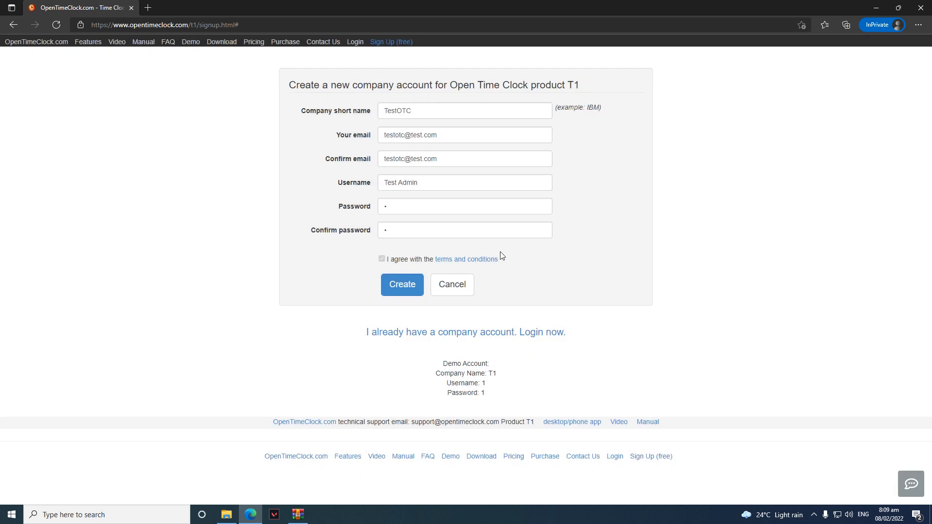
Step: Create the TestOTC company account and acknowledge the sign-up success message
left_click(402, 284)
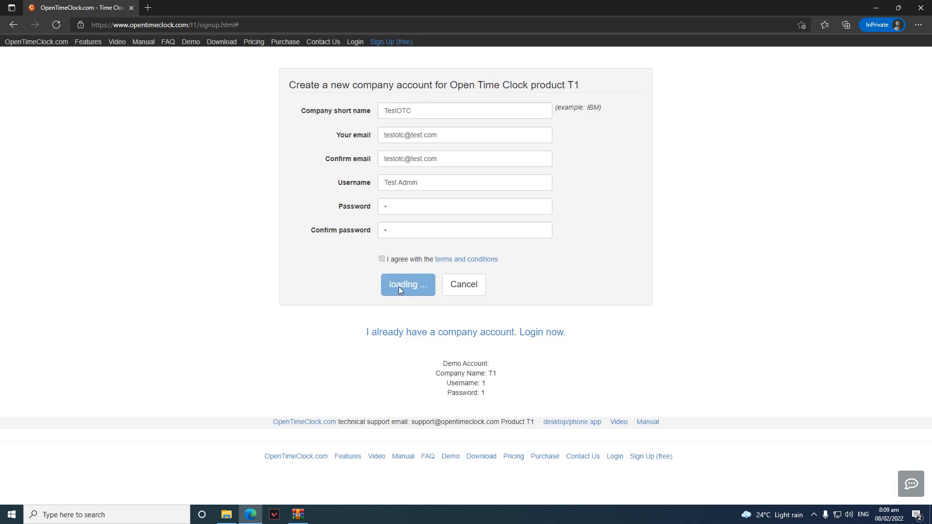
left_click(408, 285)
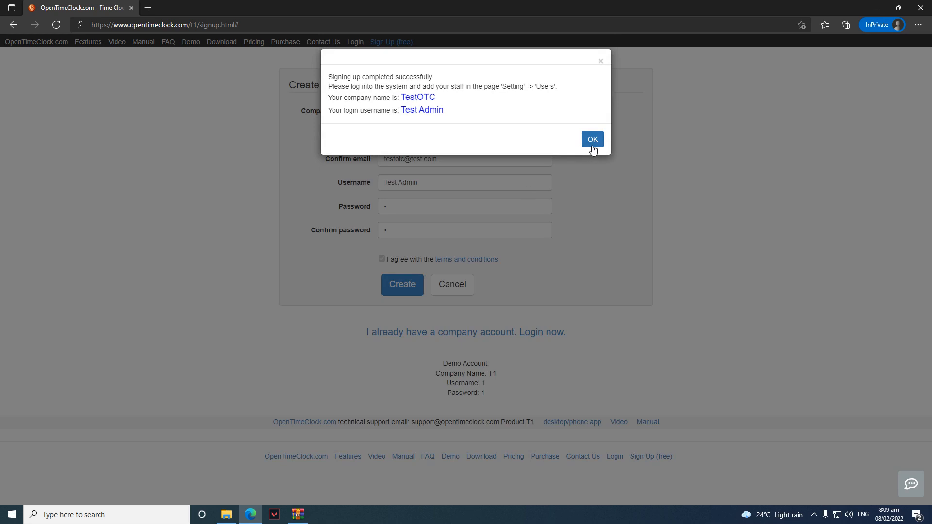
left_click(591, 138)
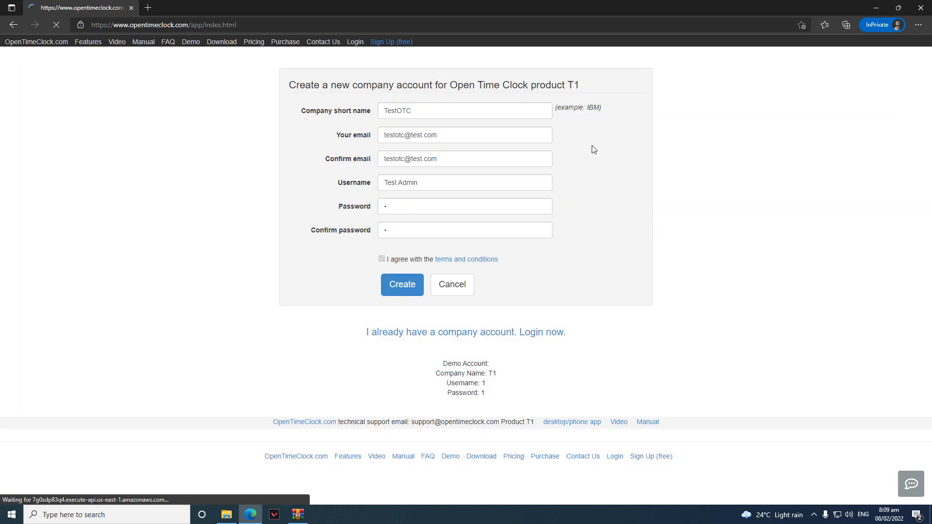
Step: Sign in to the TestOTC company as Test Admin to reach the clock page
left_click(452, 285)
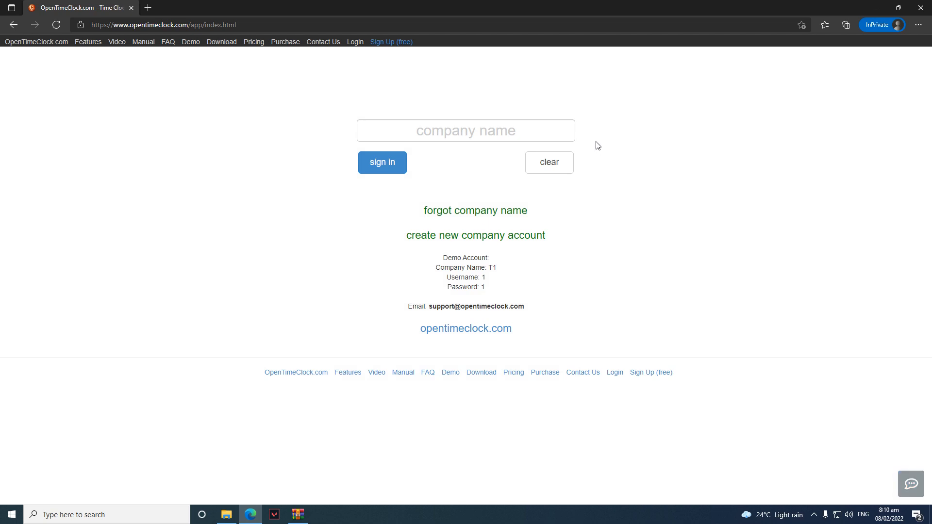
type("T")
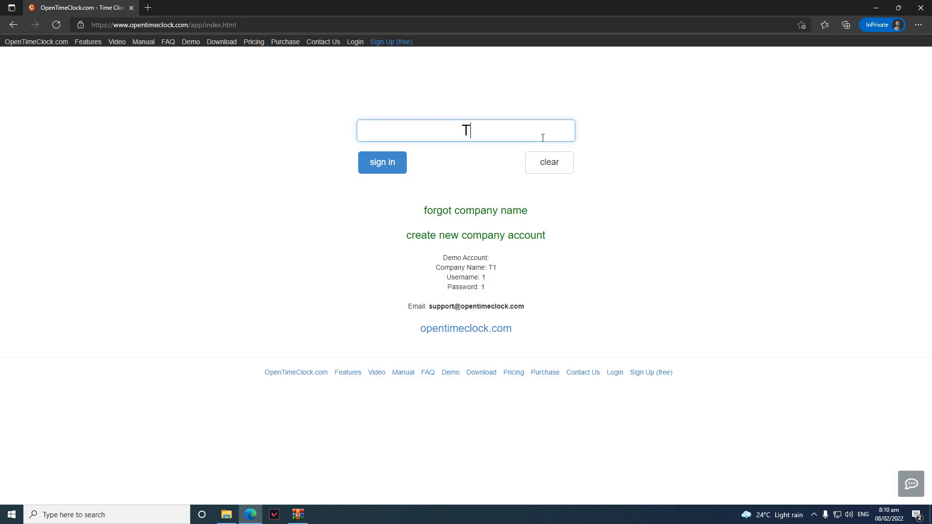
type("estOTC")
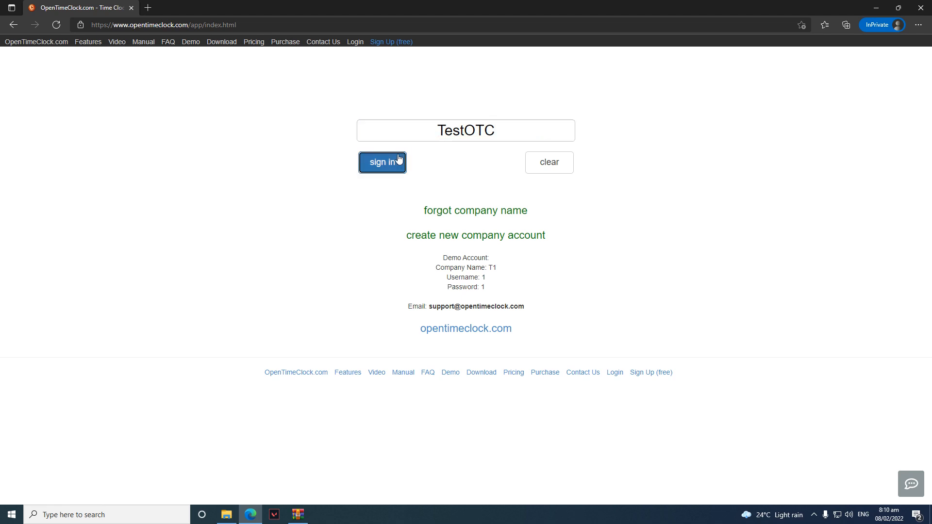
left_click(383, 162)
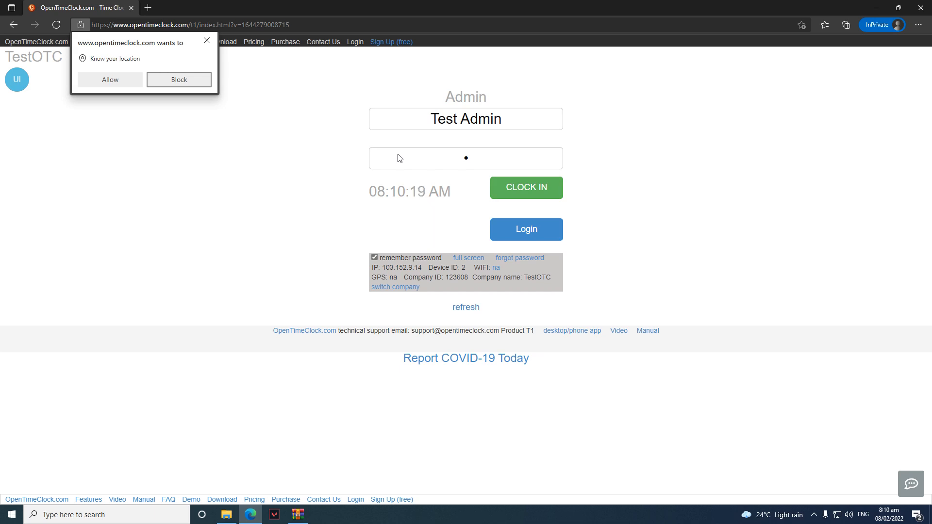
mouse_move(344, 113)
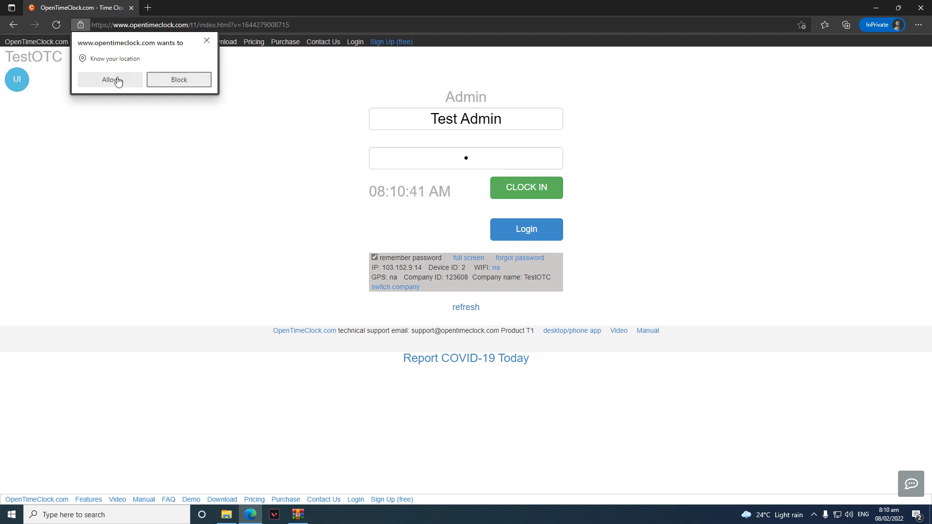
Step: Allow location access so GPS coordinates show, then bring up the clock mode menu
left_click(110, 80)
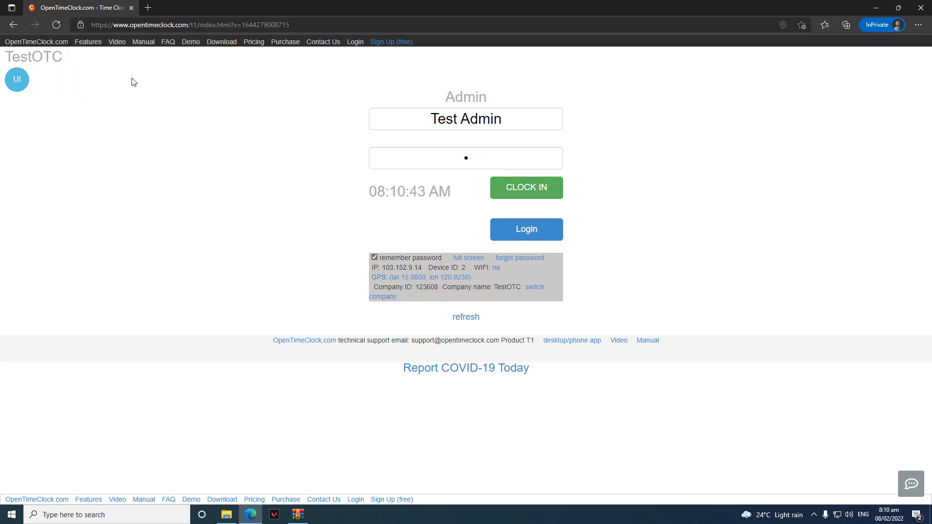
mouse_move(146, 116)
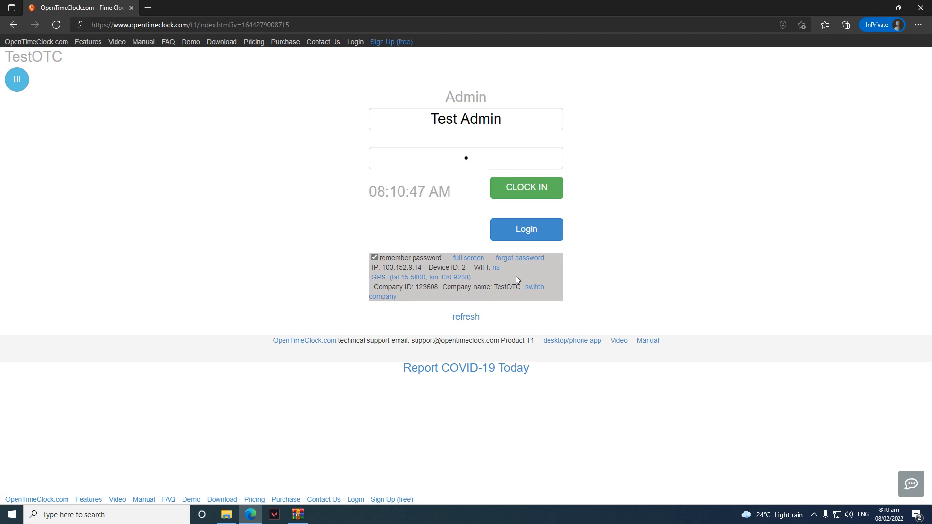
mouse_move(33, 56)
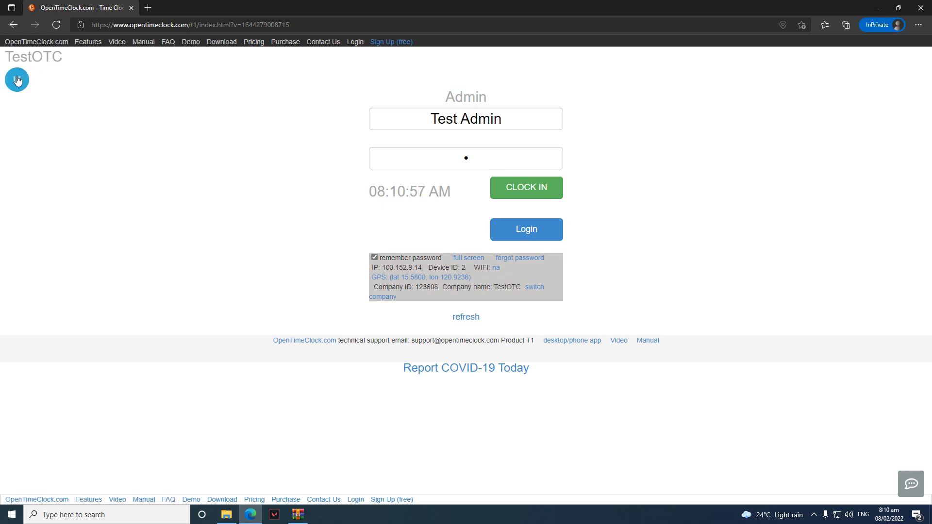
left_click(17, 80)
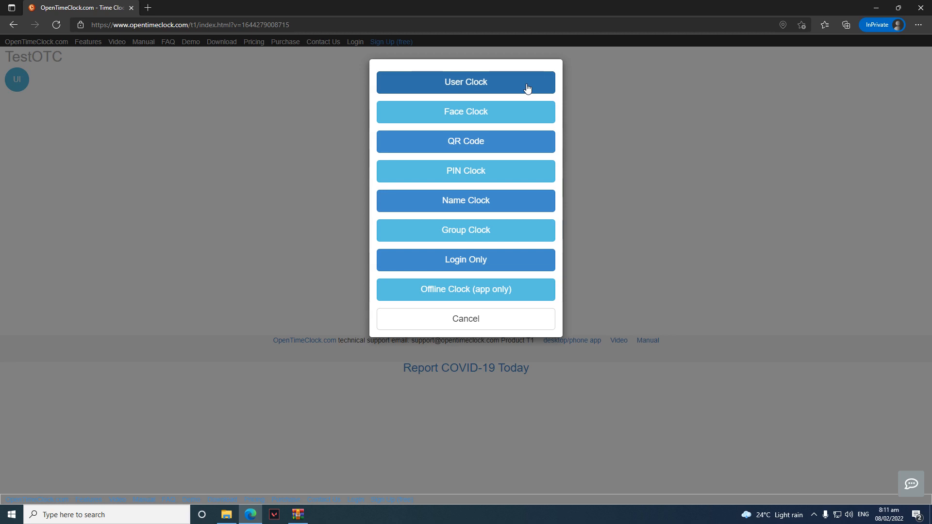
Step: On the User Clock page, clock Test Admin in and out, recording a 07:11 PM – 07:11 PM entry
left_click(466, 81)
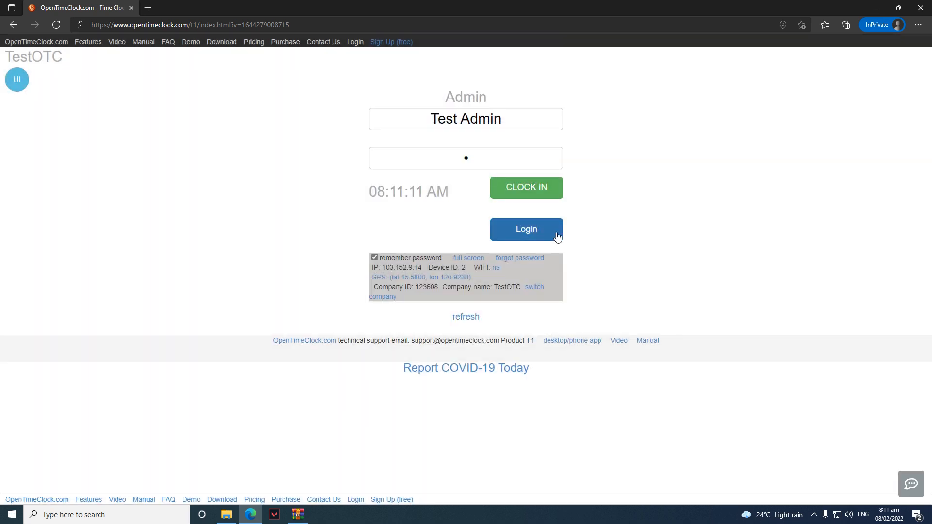
mouse_move(636, 141)
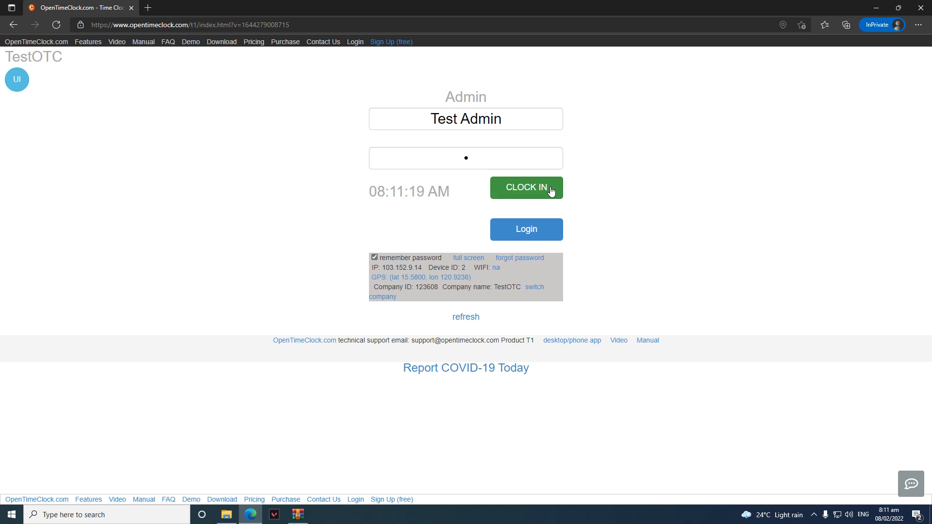
left_click(525, 188)
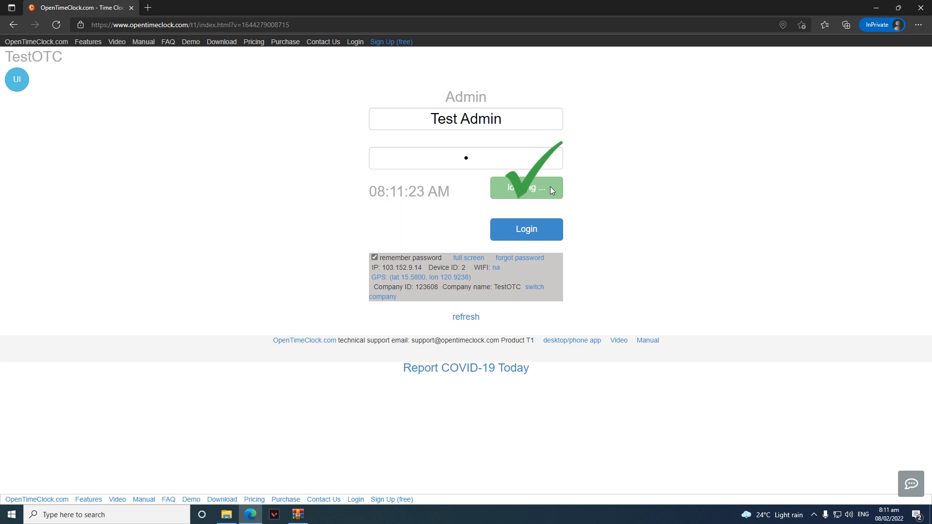
left_click(525, 187)
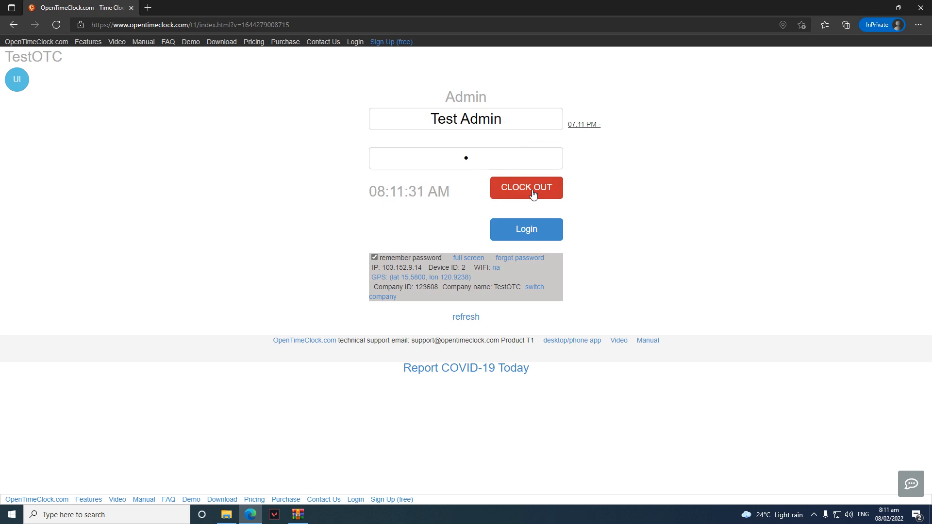
mouse_move(591, 129)
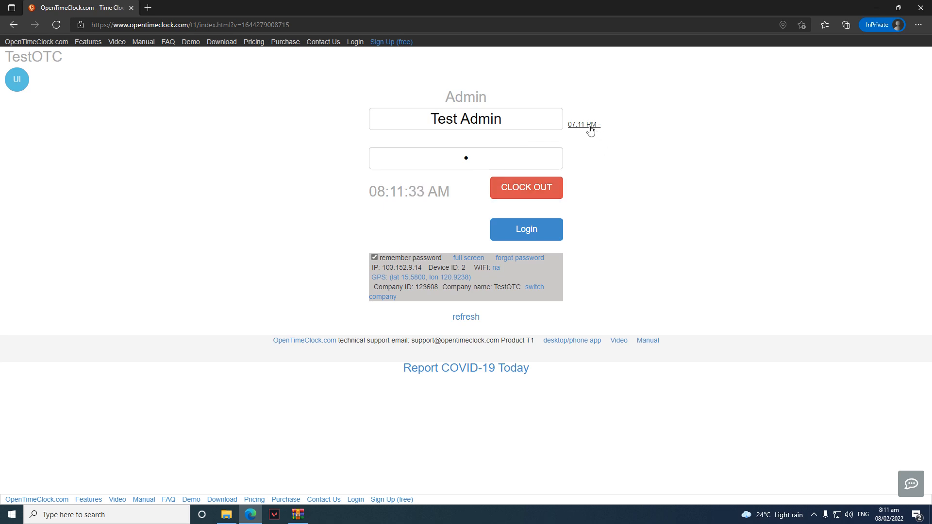
left_click(525, 188)
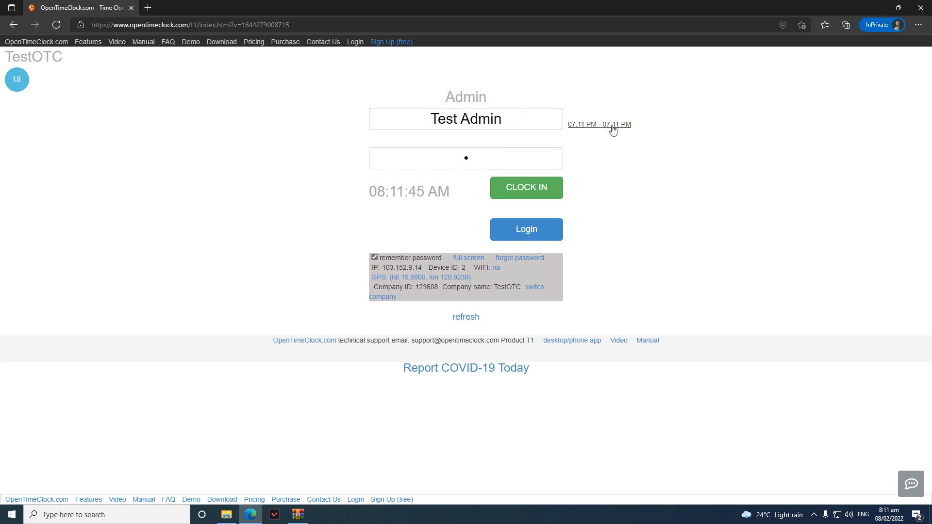
mouse_move(75, 96)
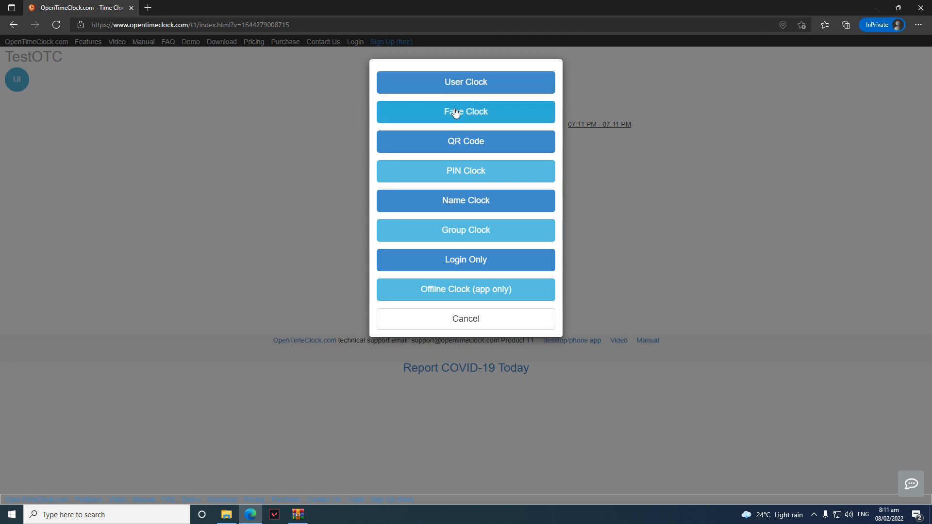
Step: Switch the terminal to Face Clock mode showing the single CLOCK option
left_click(465, 112)
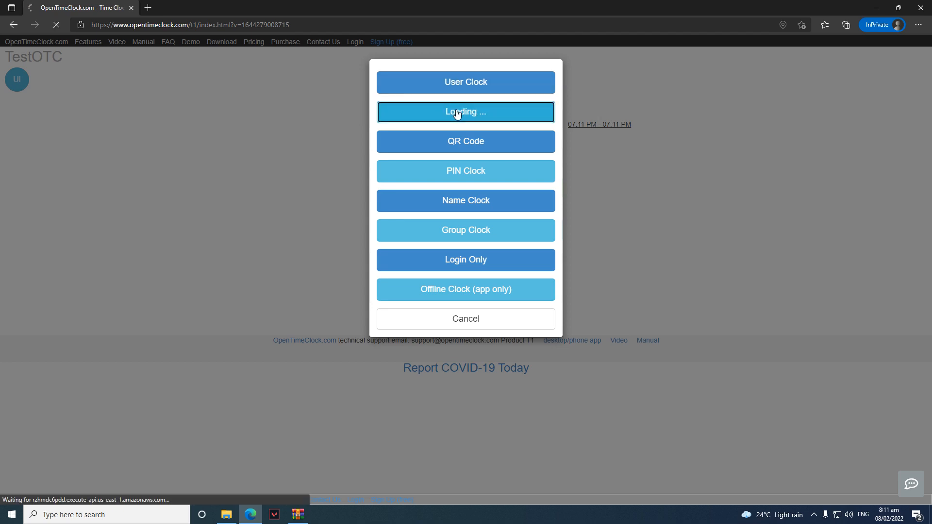
left_click(465, 112)
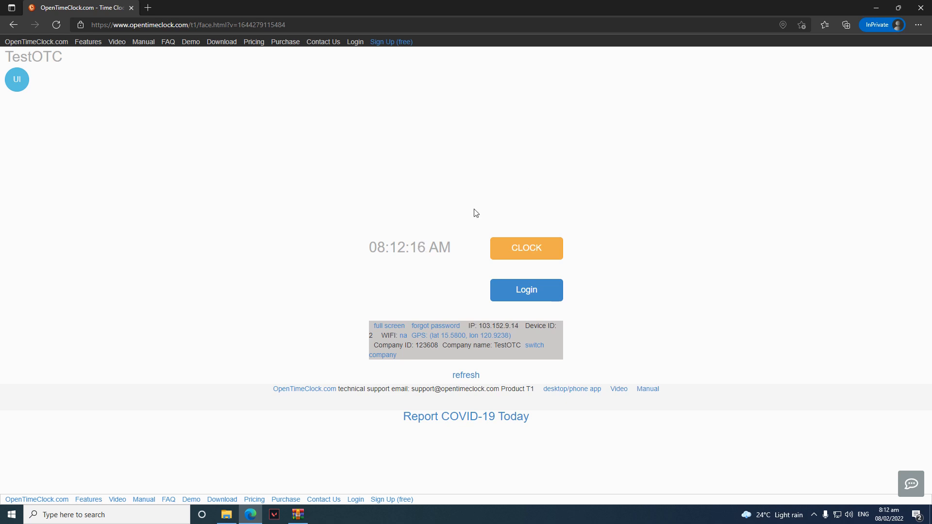
mouse_move(542, 232)
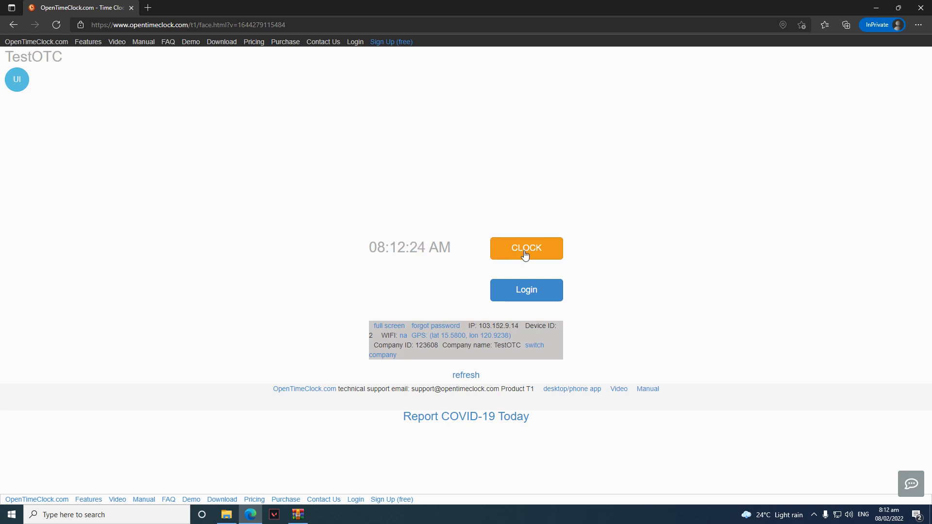
mouse_move(253, 195)
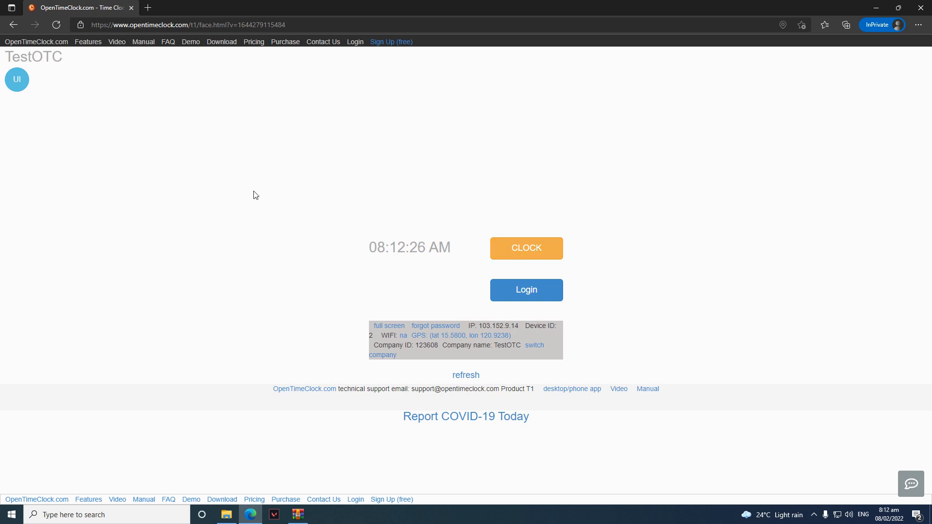
Step: Switch to the QR Code clock and acknowledge the camera requirement notice
left_click(526, 247)
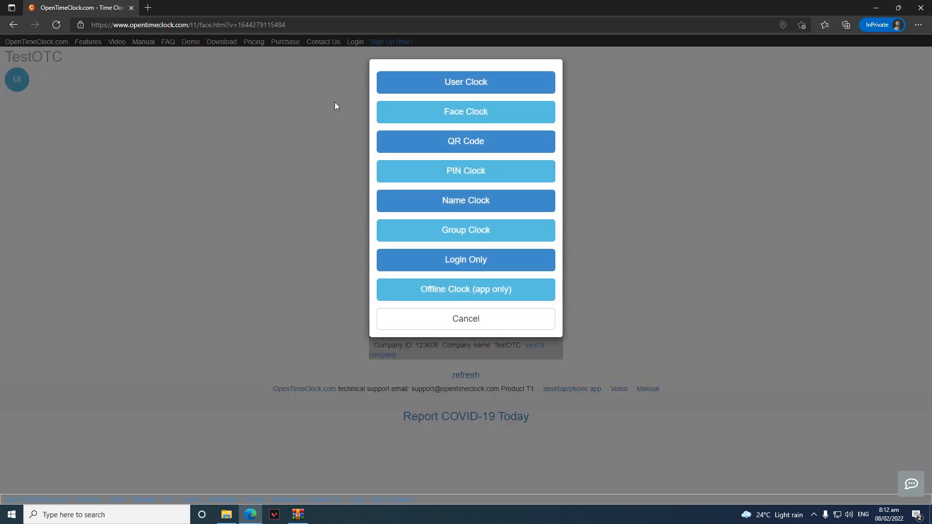
left_click(465, 142)
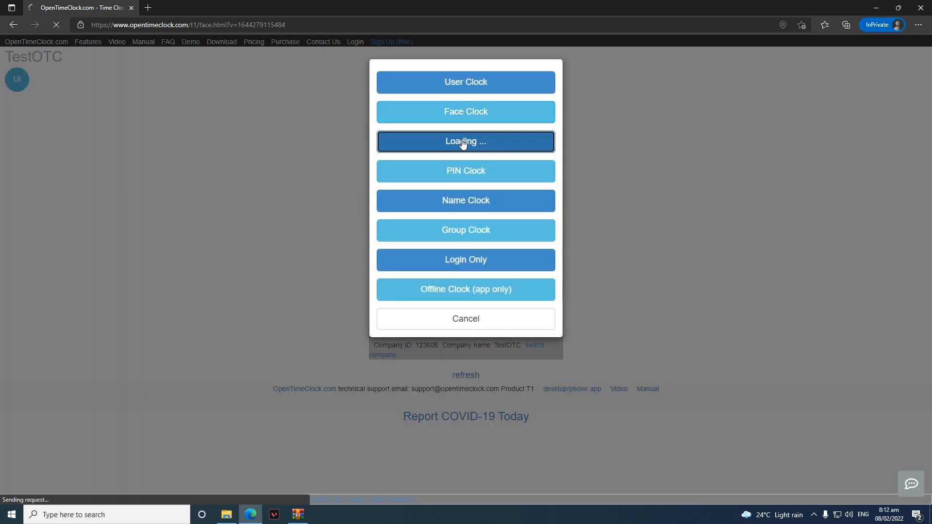
left_click(465, 142)
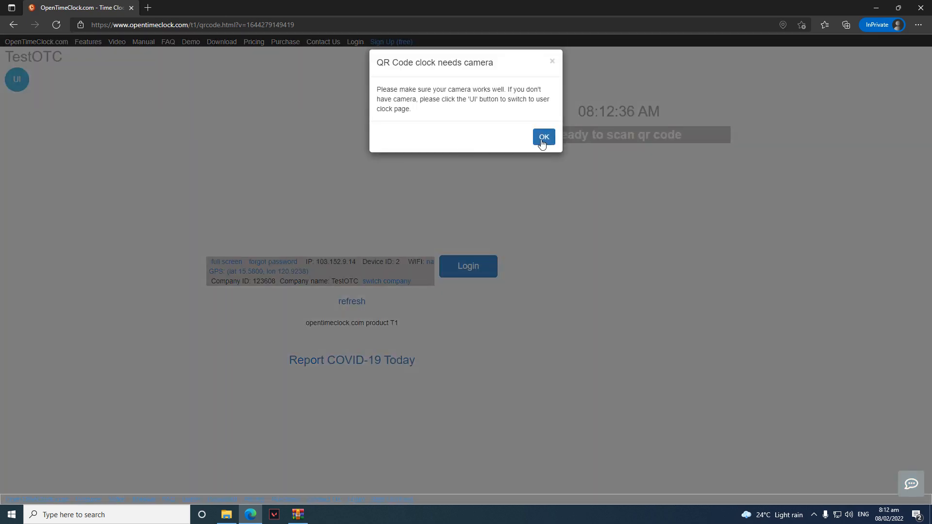
left_click(542, 137)
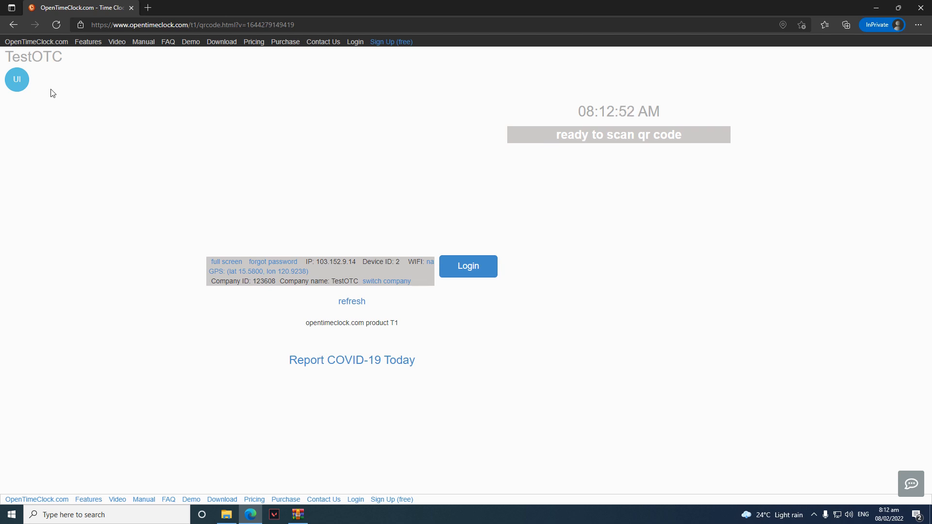
Step: Switch to the PIN Clock with its numeric keypad, then reopen the mode menu
left_click(467, 266)
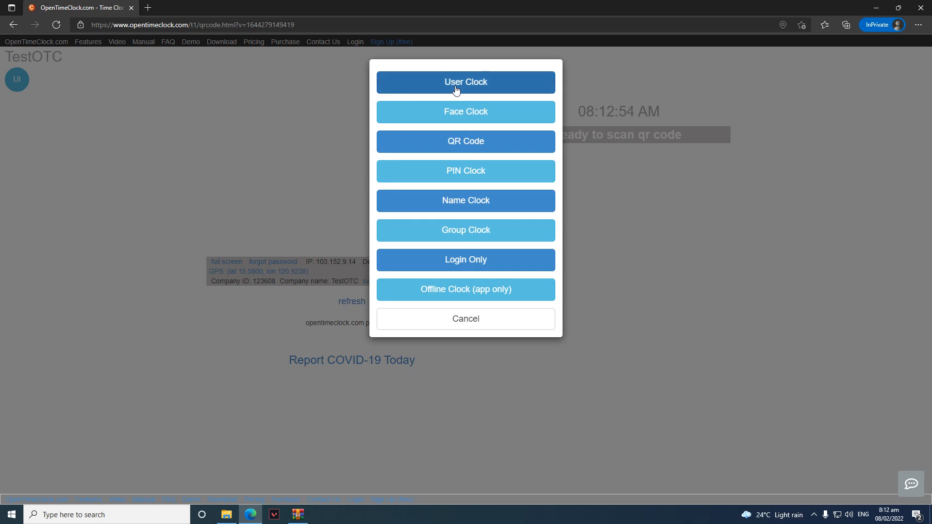
left_click(466, 171)
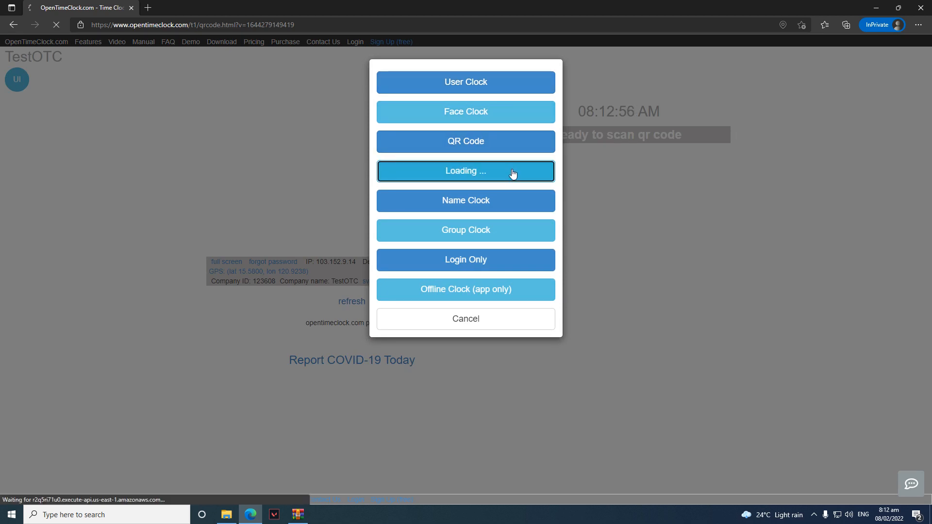
left_click(466, 170)
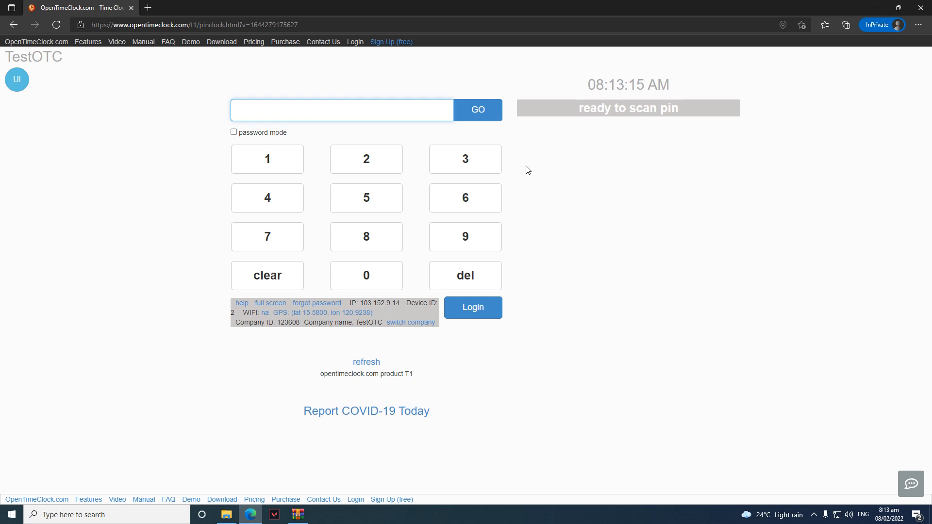
left_click(17, 79)
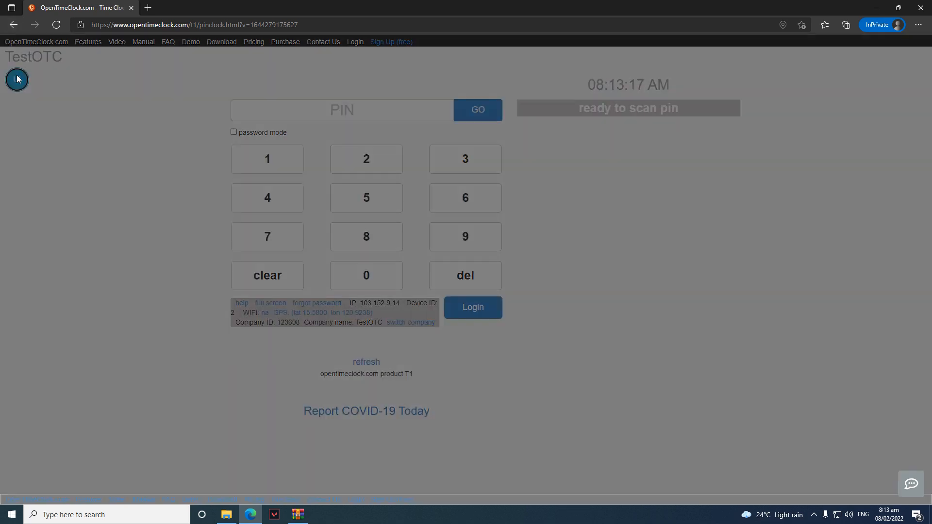
Step: Switch to the Name clock and expand the 'more users' list
left_click(16, 79)
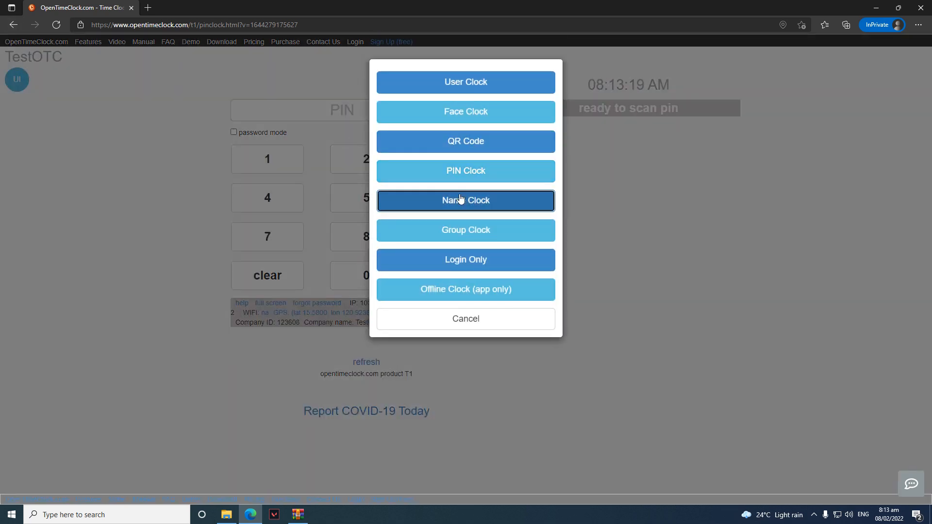
left_click(465, 200)
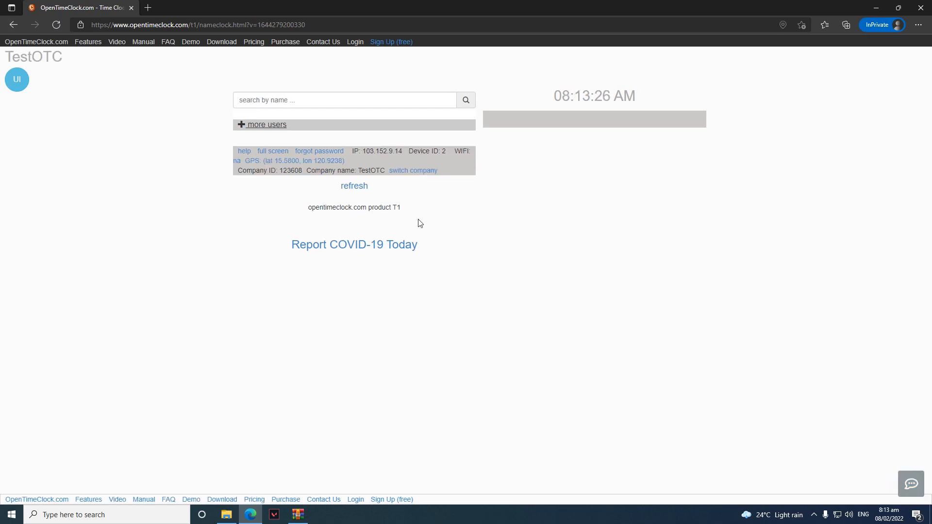
mouse_move(406, 157)
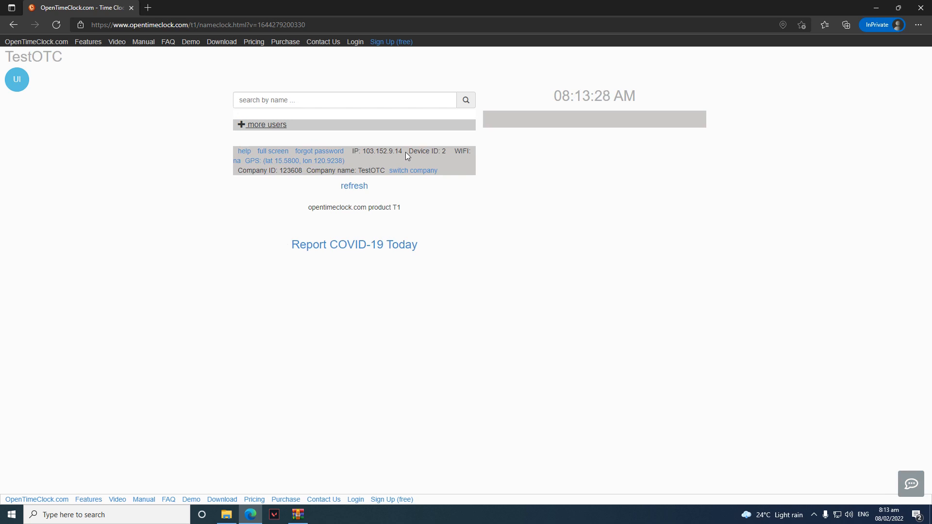
mouse_move(272, 128)
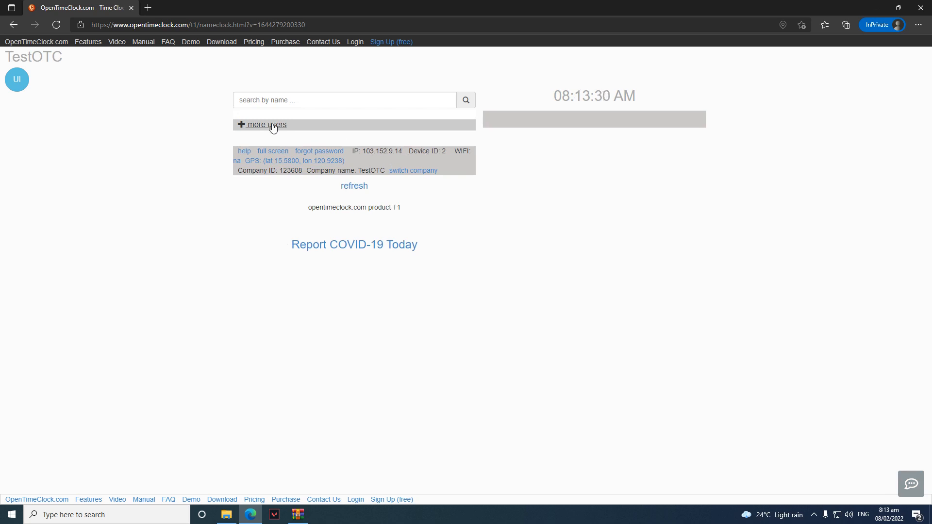
left_click(265, 125)
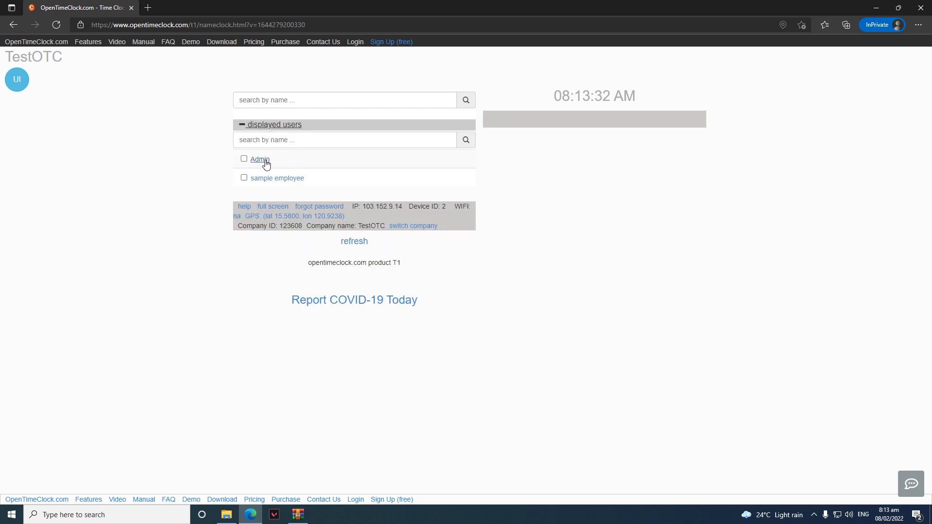
mouse_move(253, 189)
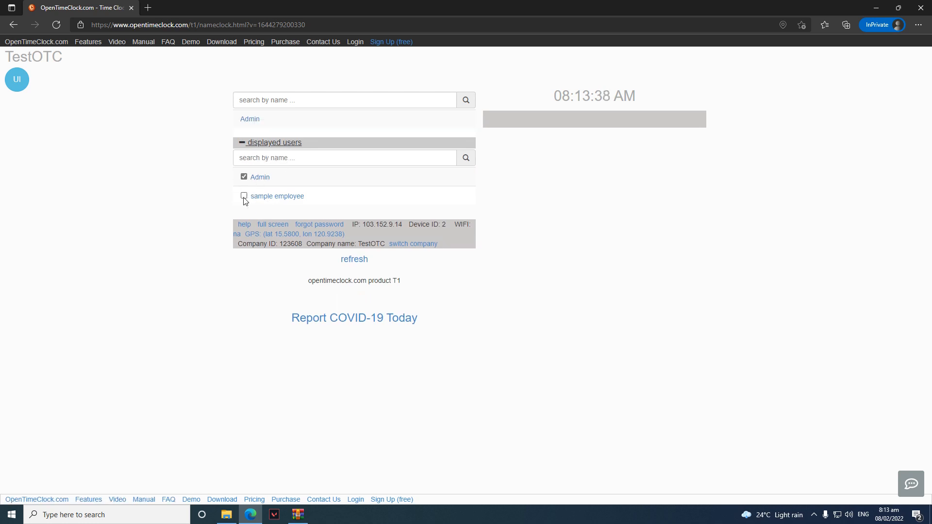
Step: Add Admin and sample employee as displayed users and bring up Admin's CLOCK IN panel
left_click(243, 196)
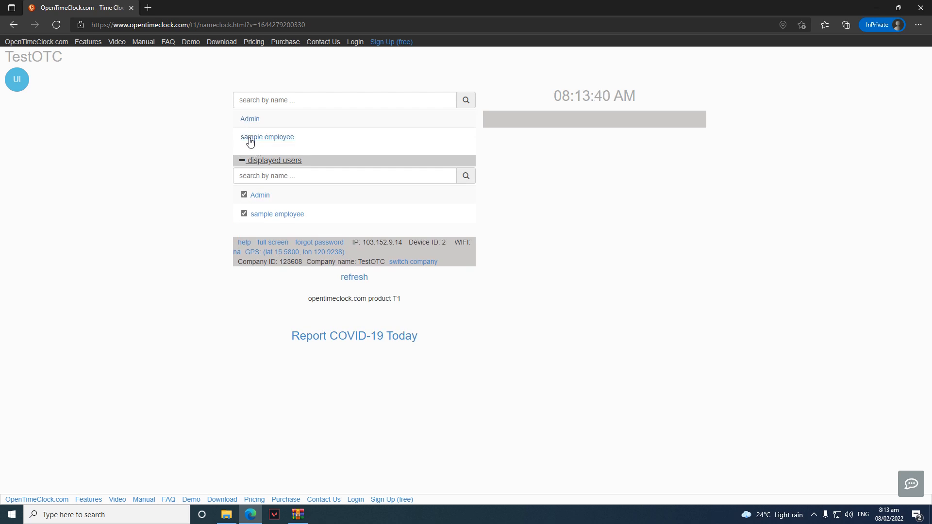
left_click(249, 118)
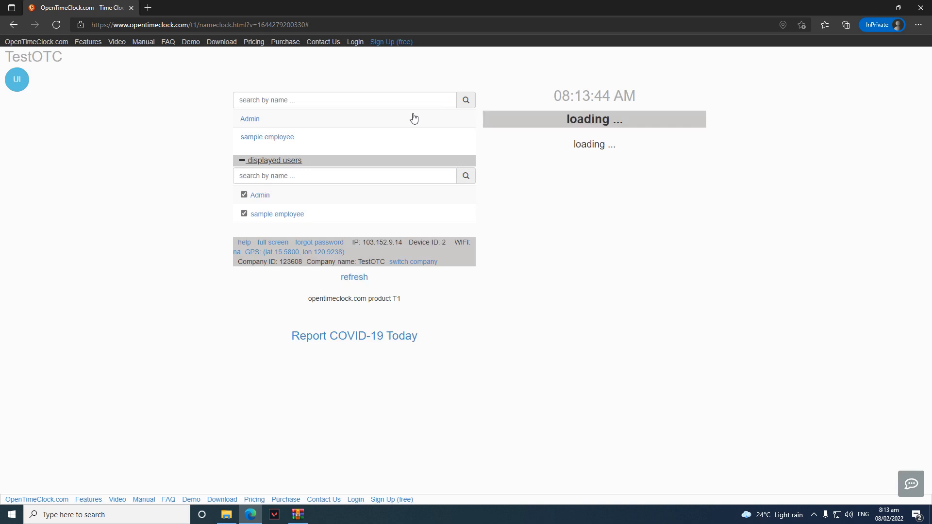
left_click(250, 118)
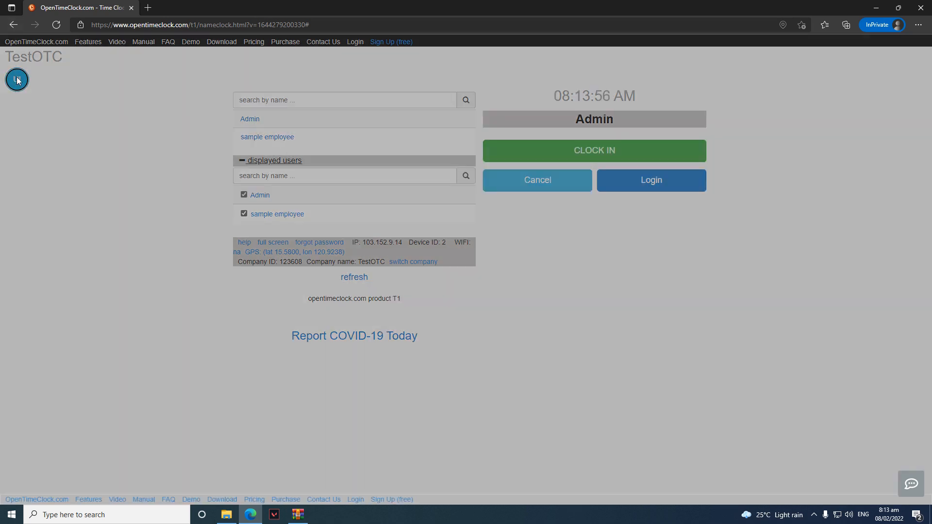
Step: Switch to Group Clock, sign in as admin 'Test', and add sample employee to the group queue
left_click(17, 80)
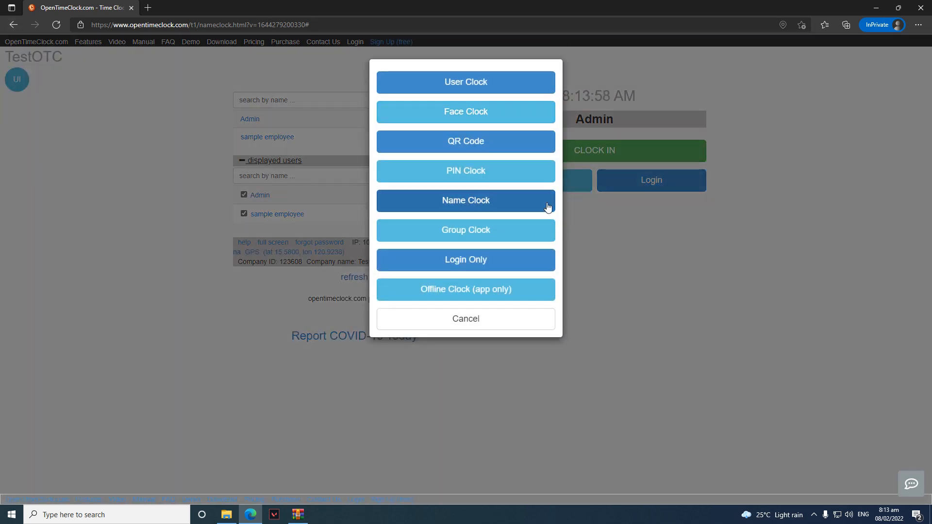
left_click(465, 230)
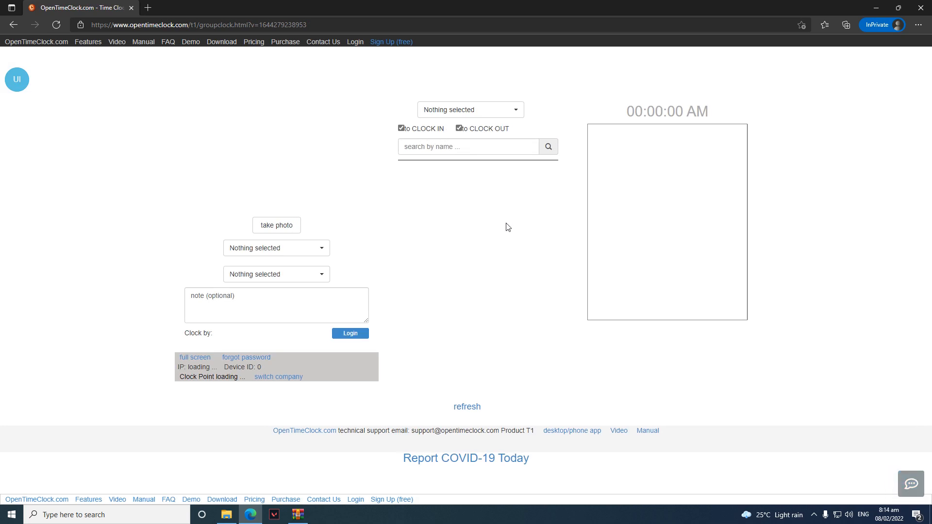
left_click(349, 333)
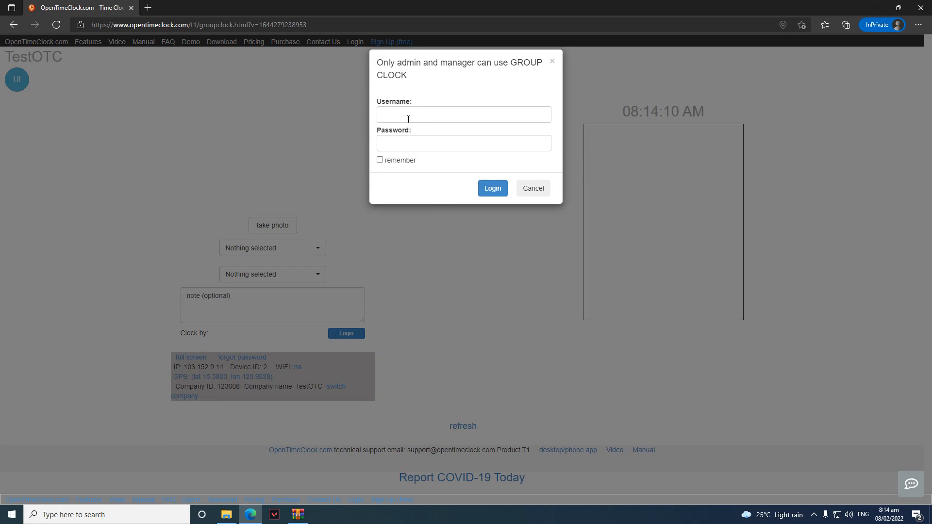
type("Test")
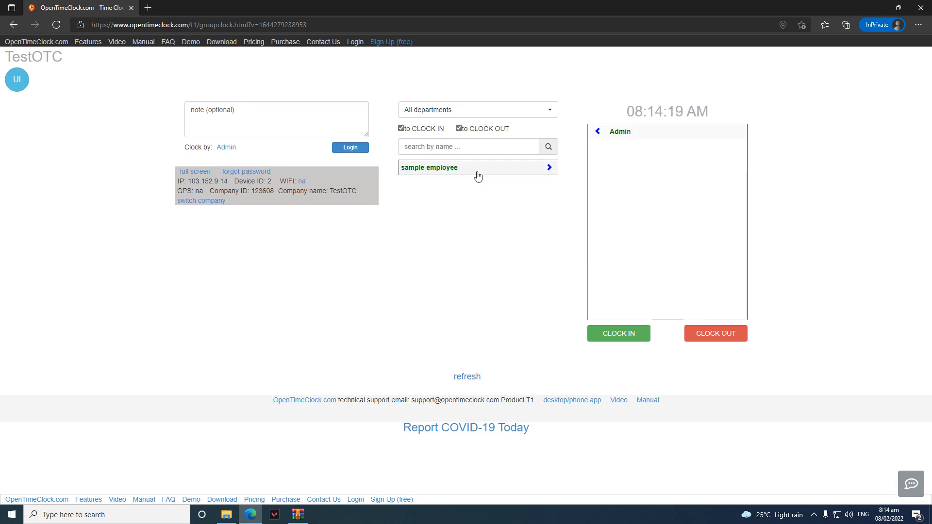
left_click(478, 167)
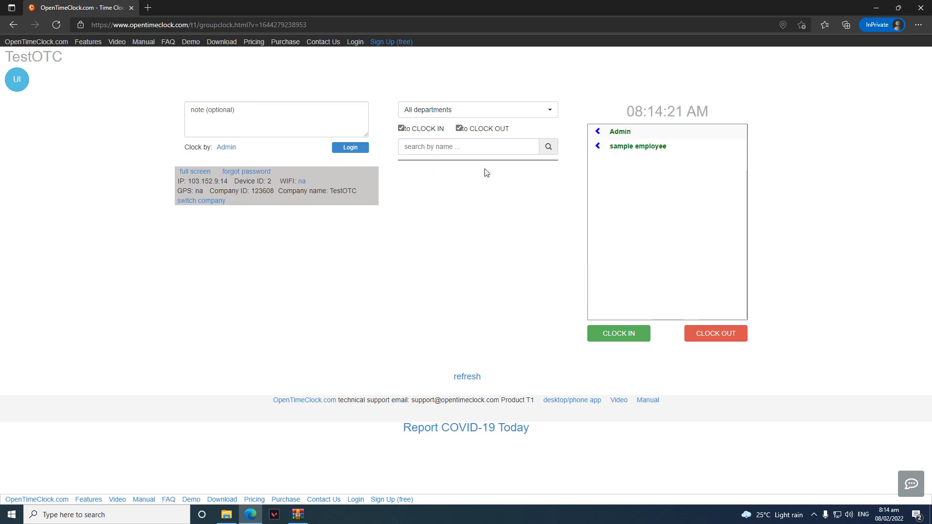
mouse_move(486, 168)
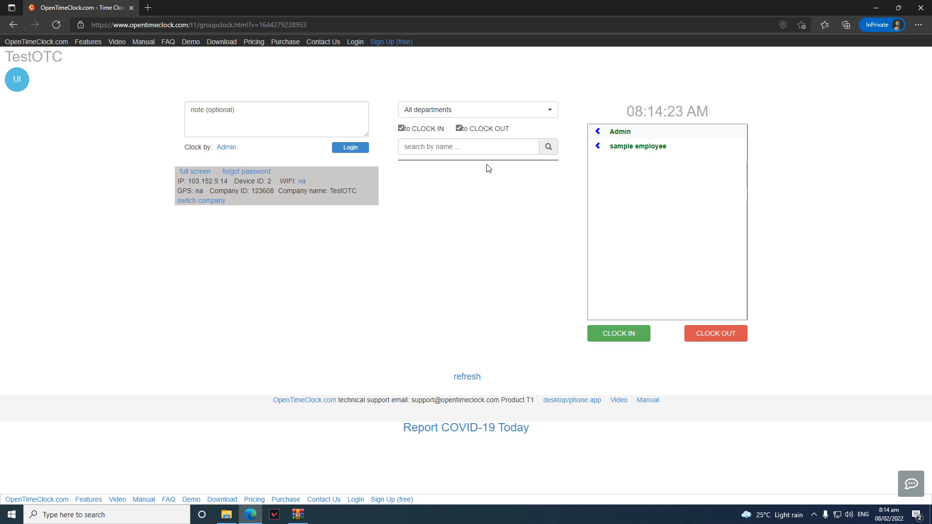
mouse_move(490, 169)
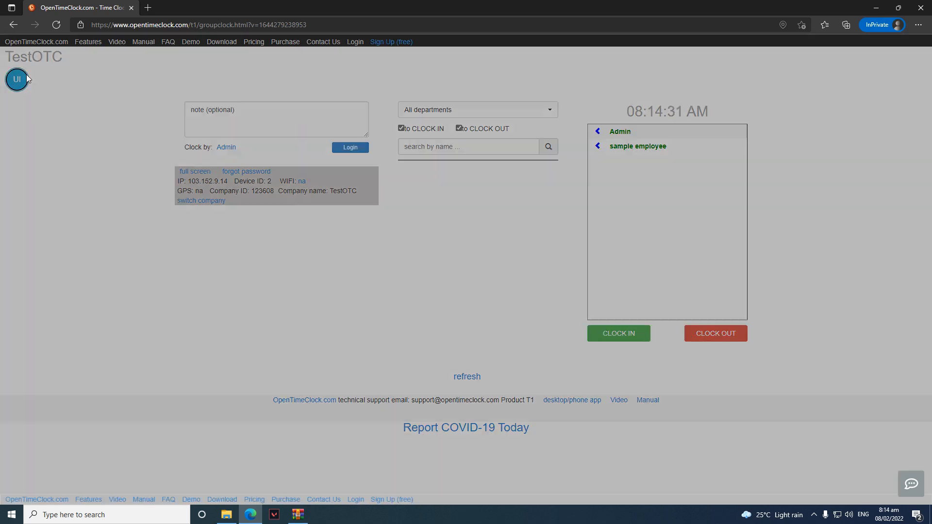
Step: Switch to Login Only mode and enable remembering the Admin password
left_click(16, 79)
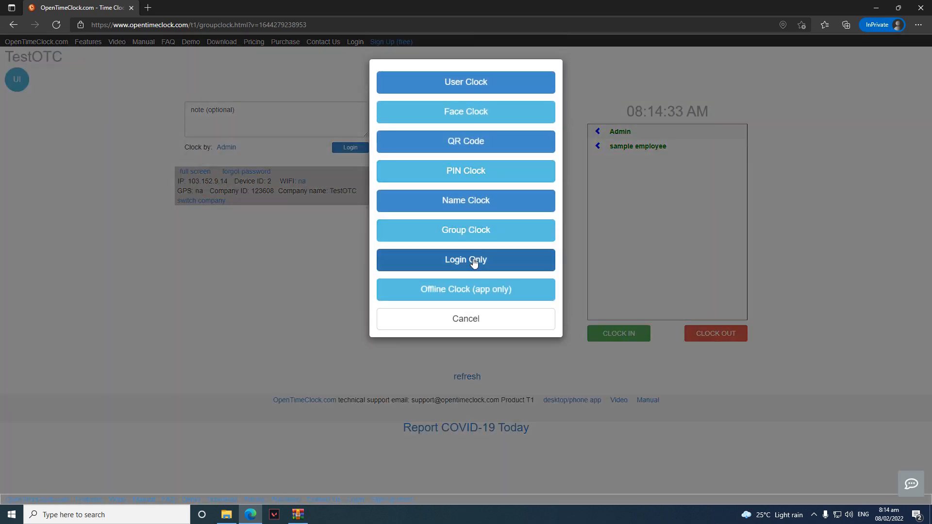
left_click(465, 260)
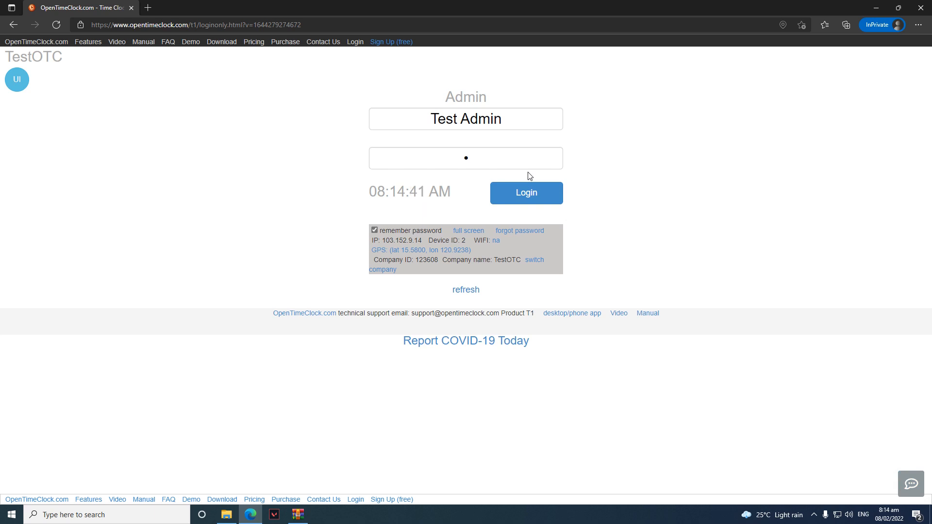
mouse_move(434, 238)
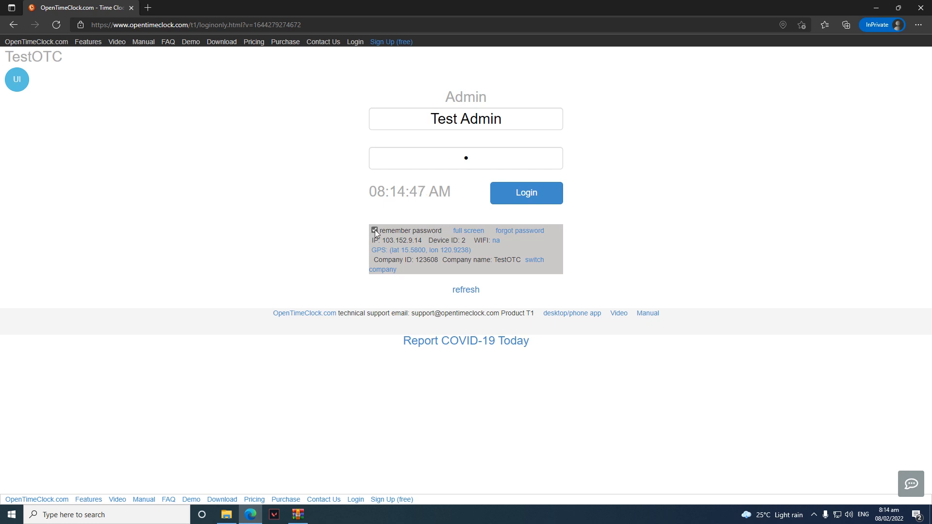
left_click(375, 231)
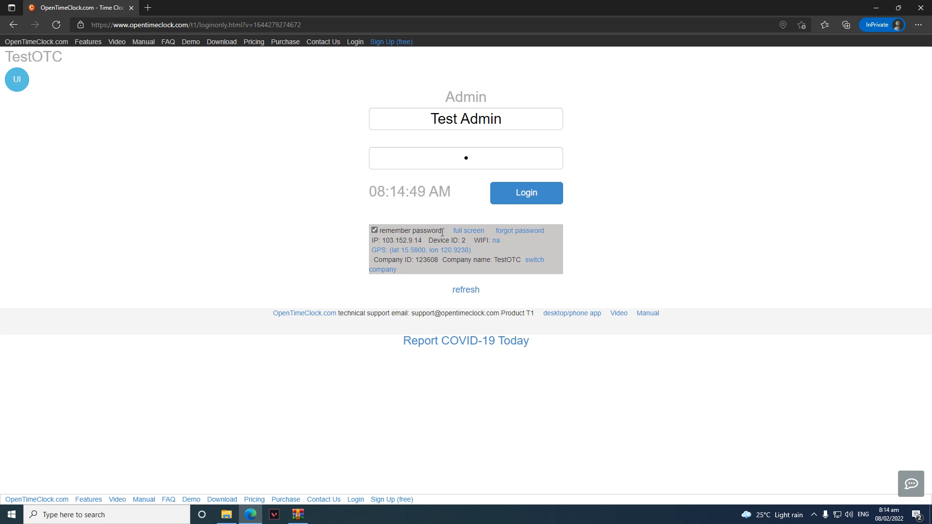
mouse_move(443, 234)
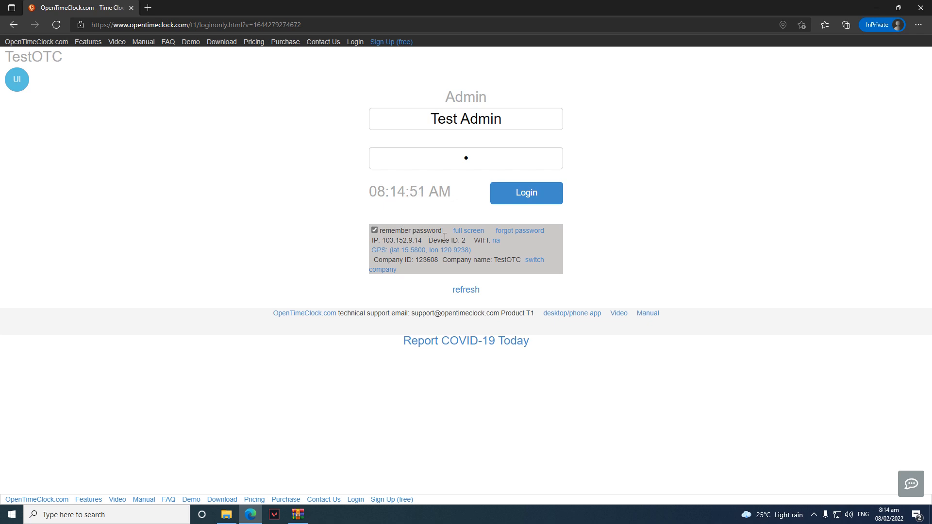
mouse_move(468, 231)
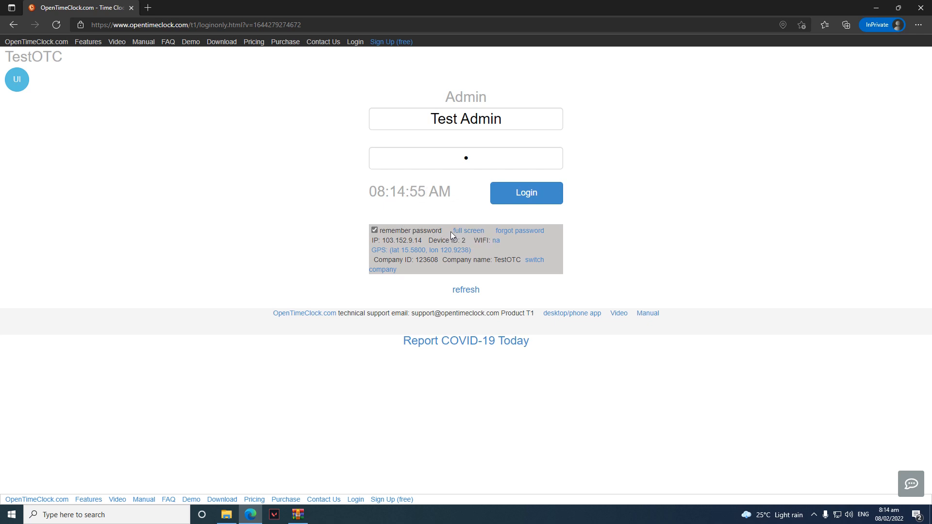
mouse_move(518, 231)
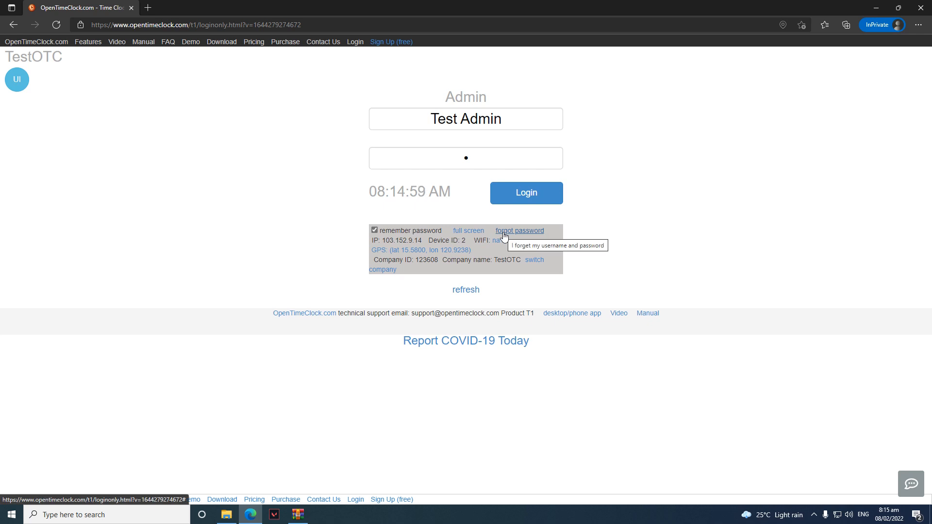
left_click(519, 231)
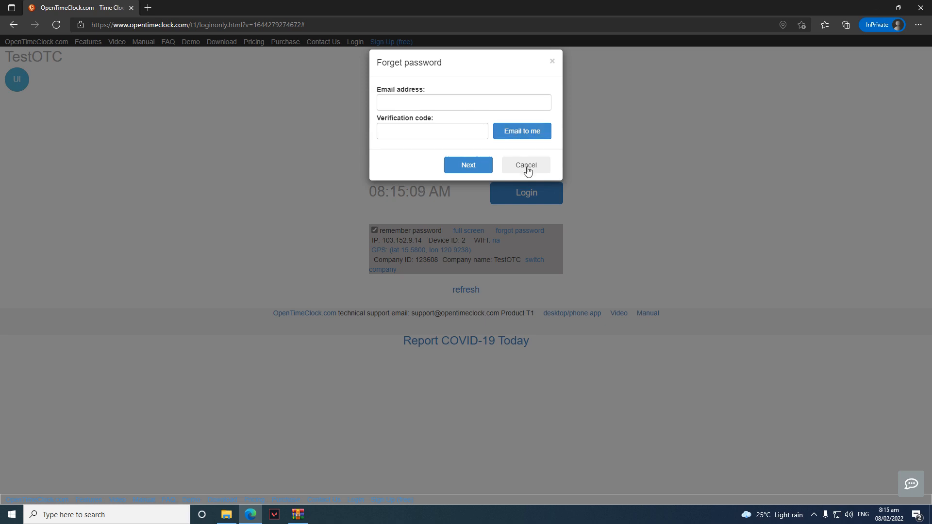
left_click(525, 165)
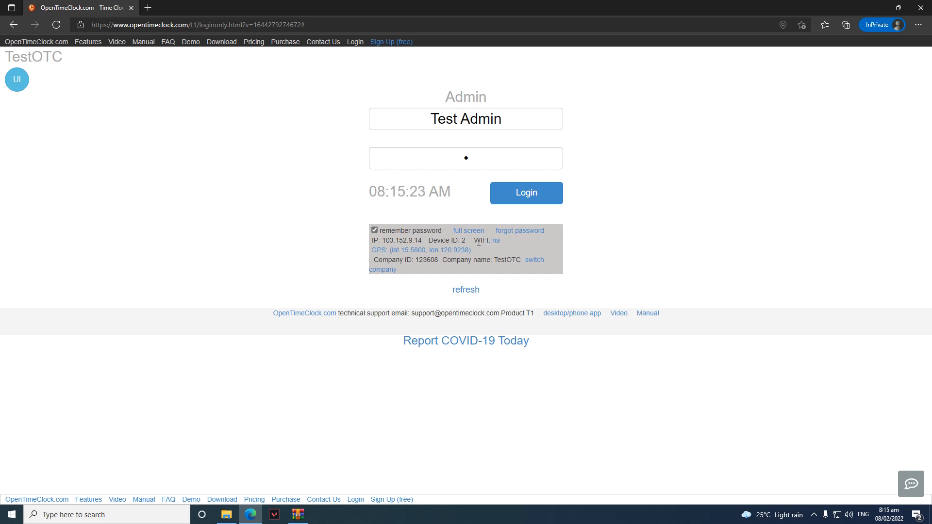
mouse_move(379, 249)
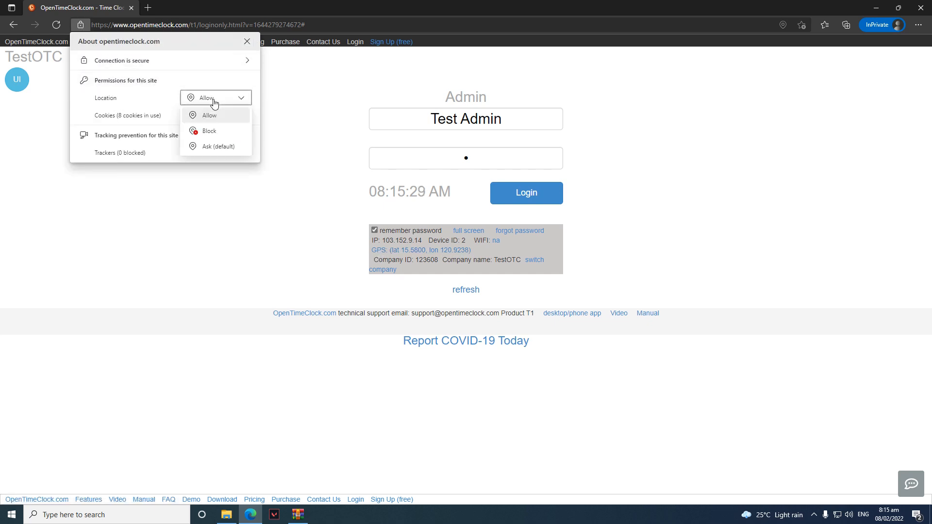
Step: Set the site's Location permission to Block from the address-bar site info
left_click(209, 132)
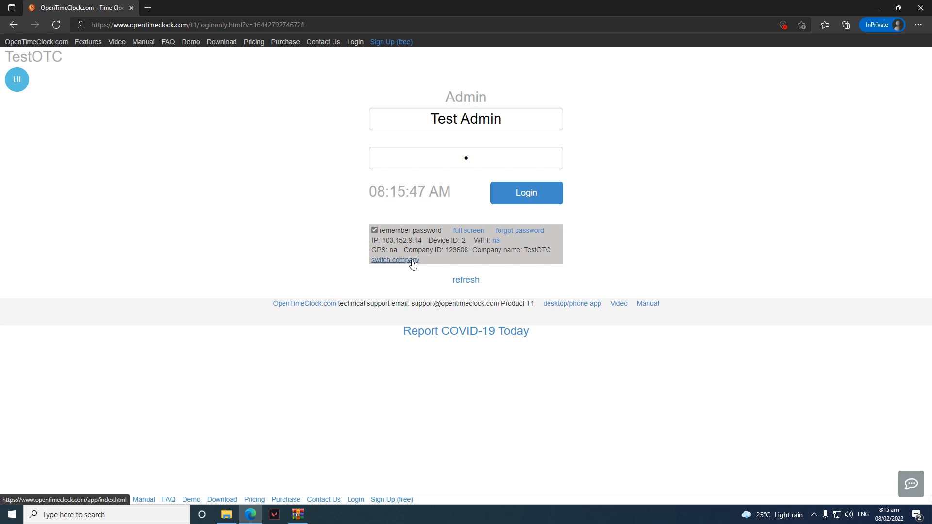
mouse_move(148, 218)
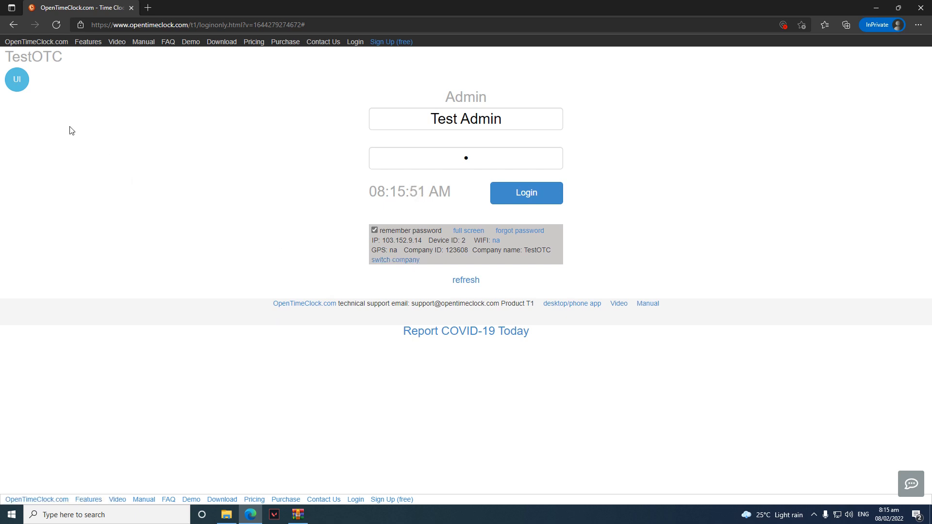
mouse_move(113, 134)
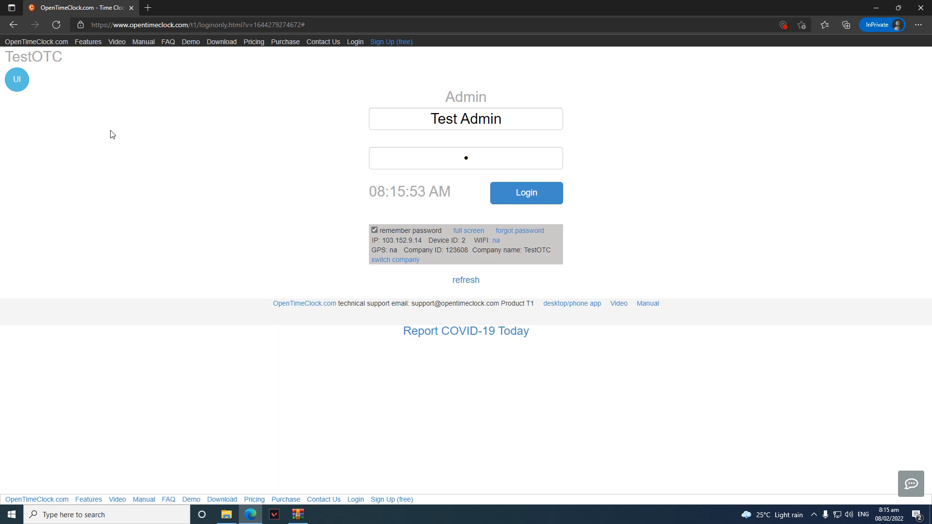